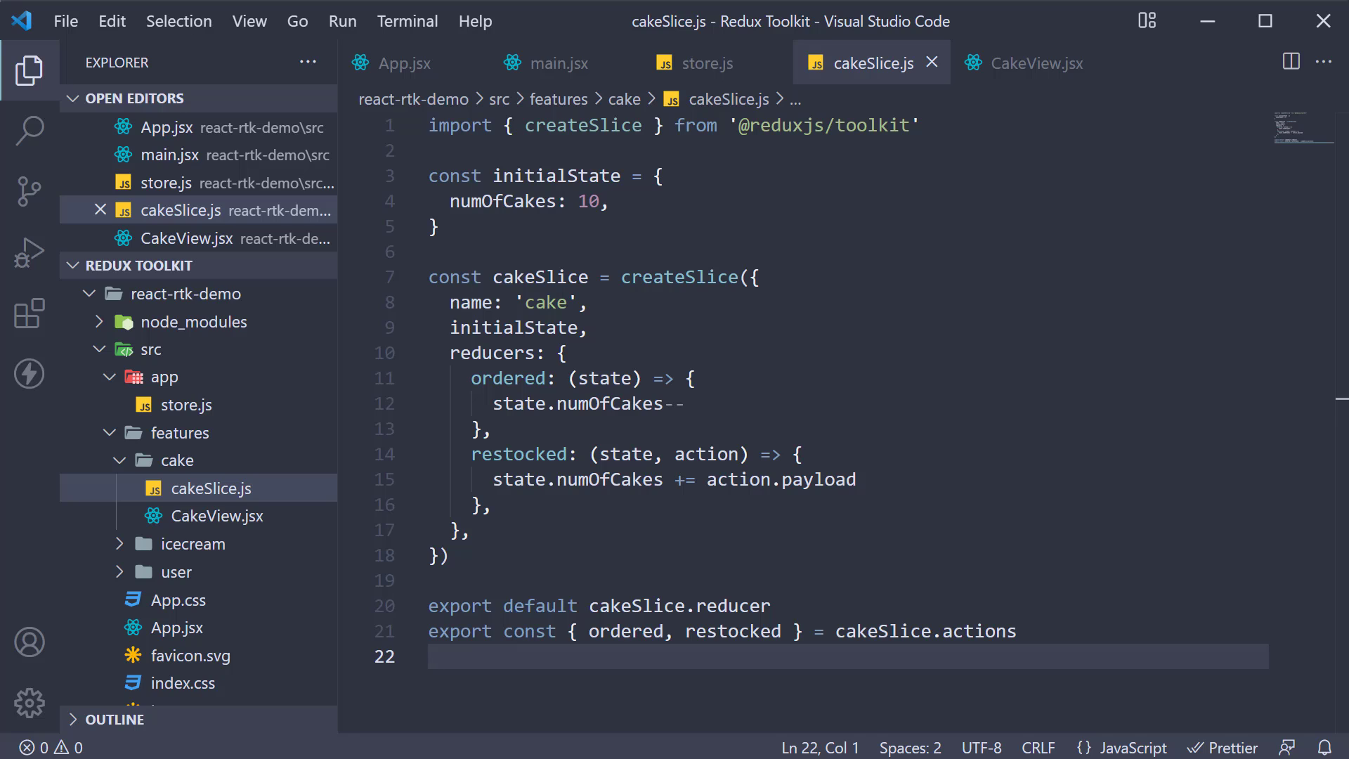
Open CakeView.jsx and import useSelector from 'react-redux'.
{"action": "left_click", "coordinate": [430, 656]}
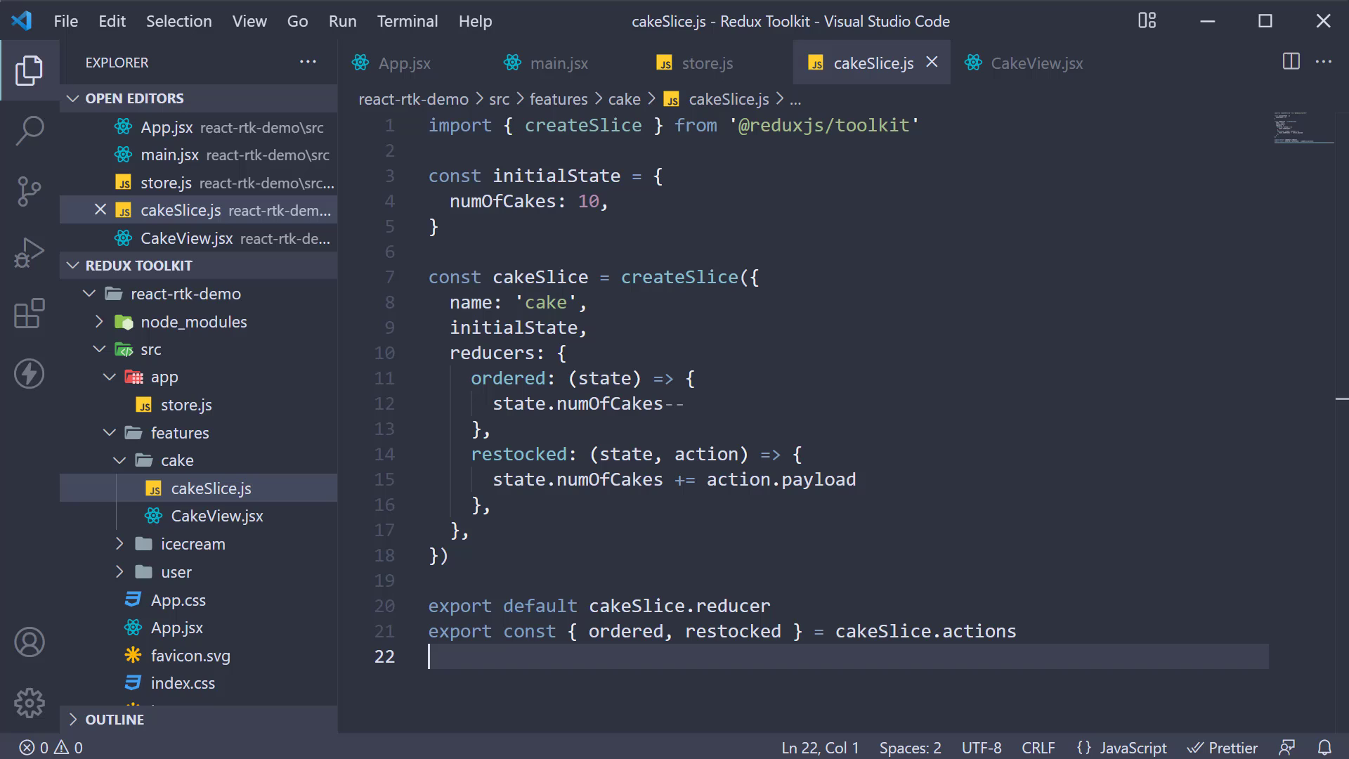
{"action": "mouse_move", "coordinate": [564, 349]}
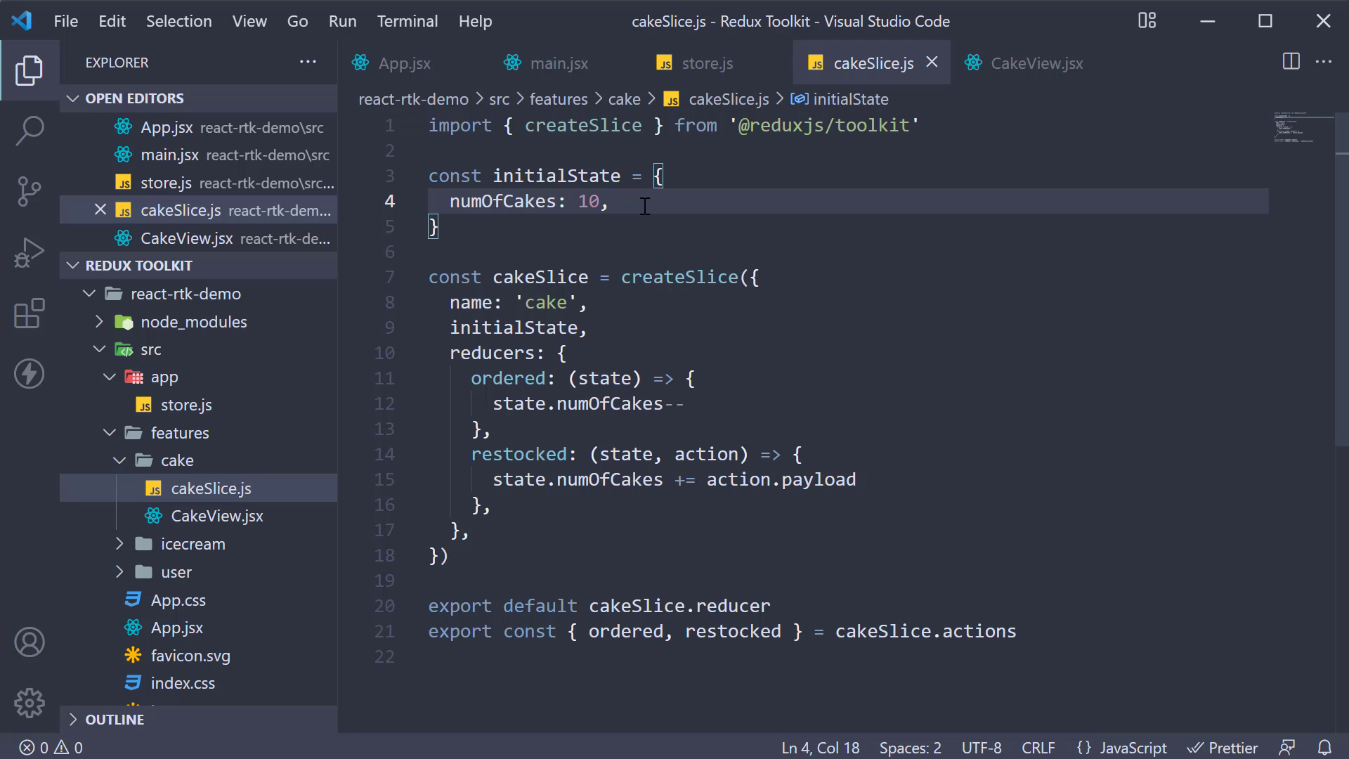
{"action": "left_click", "coordinate": [1028, 62]}
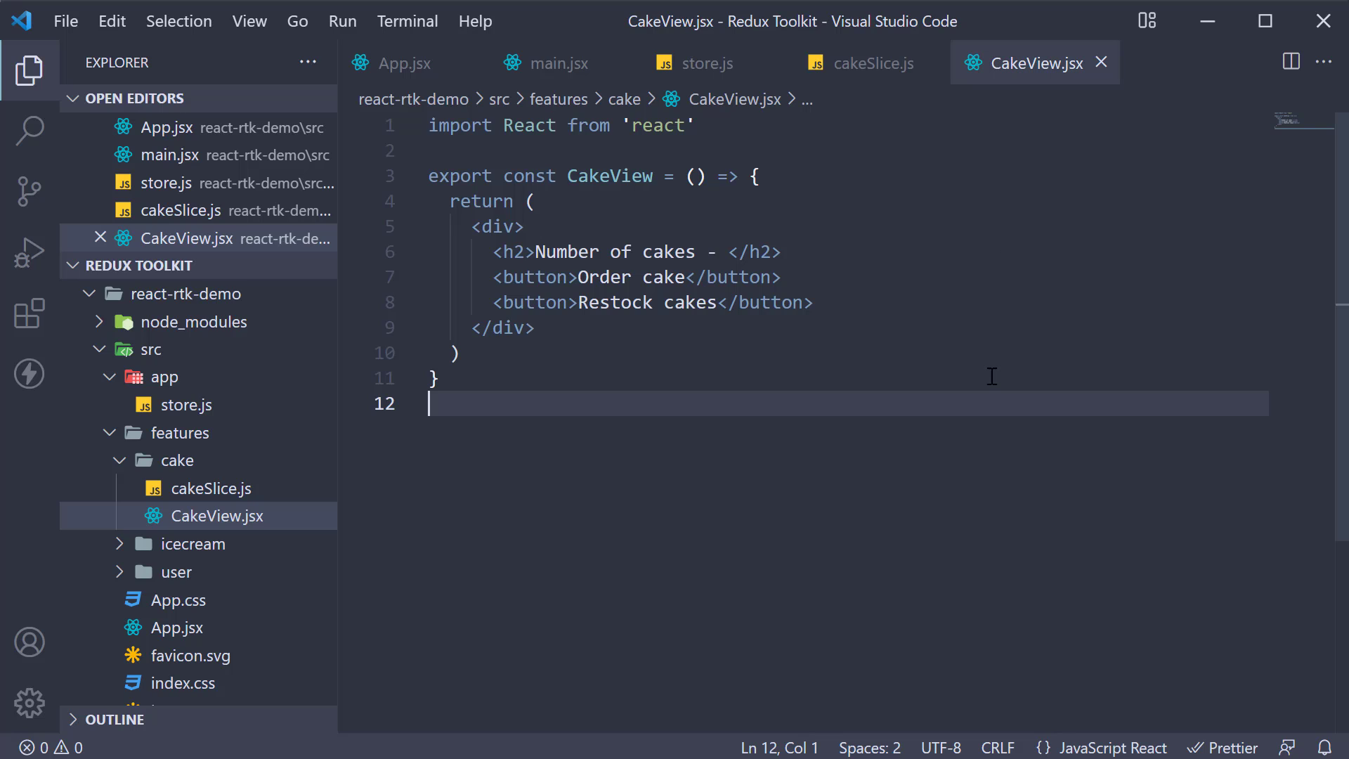
{"action": "mouse_move", "coordinate": [904, 162]}
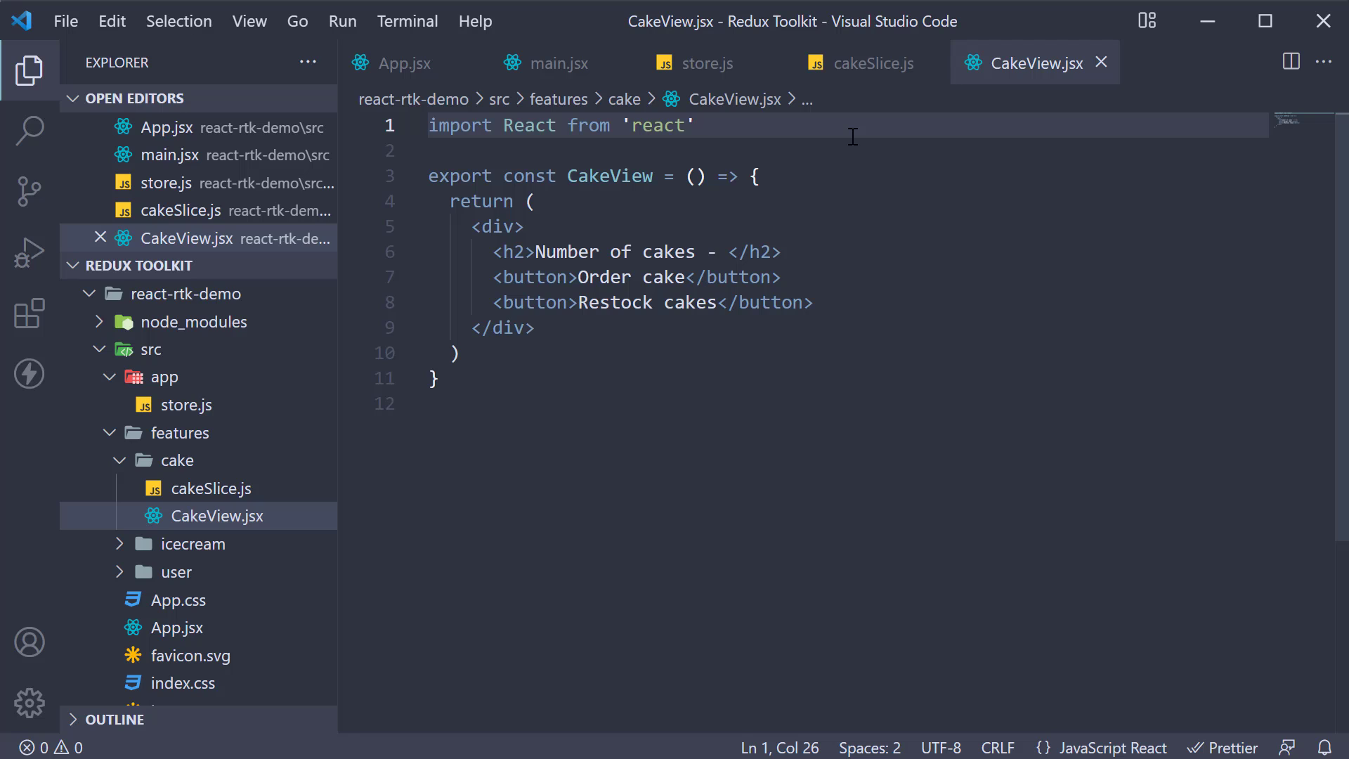
{"action": "key", "text": "Enter"}
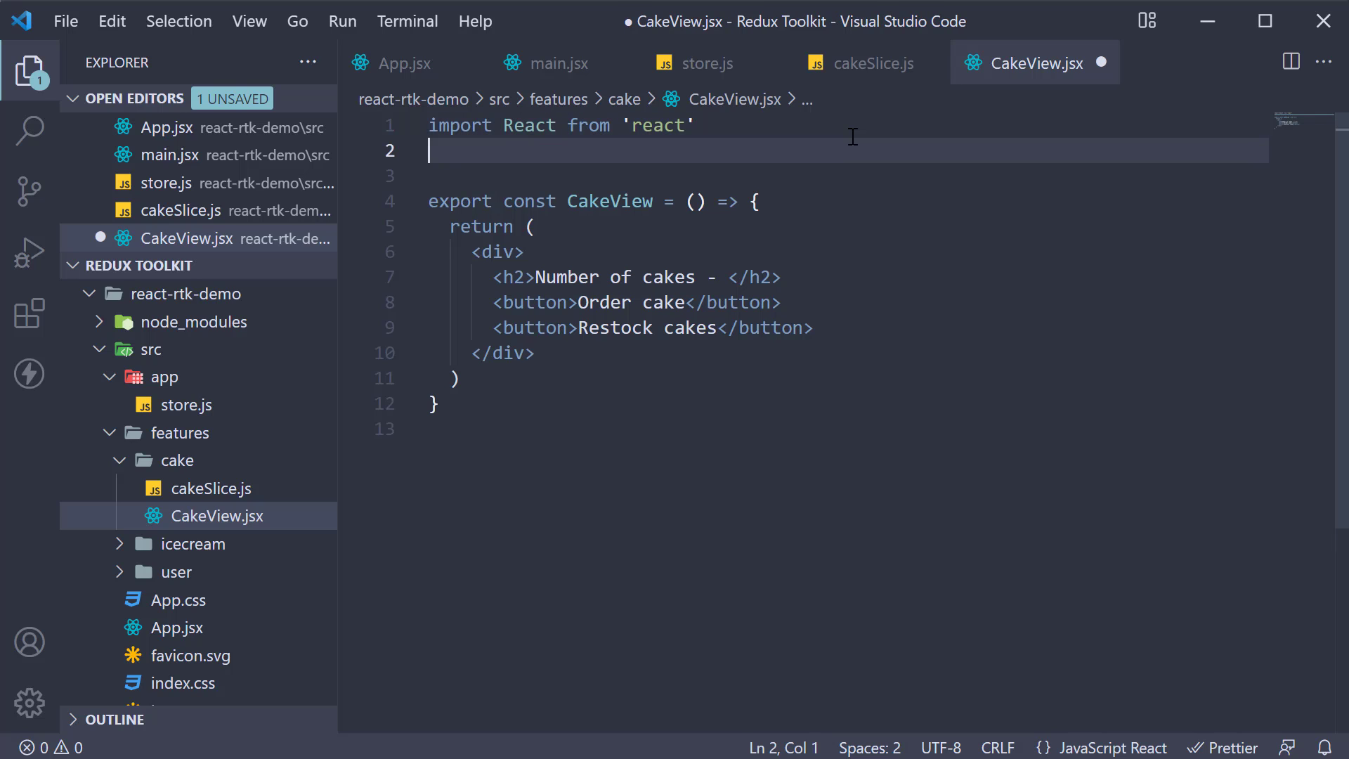
{"action": "type", "text": "import"}
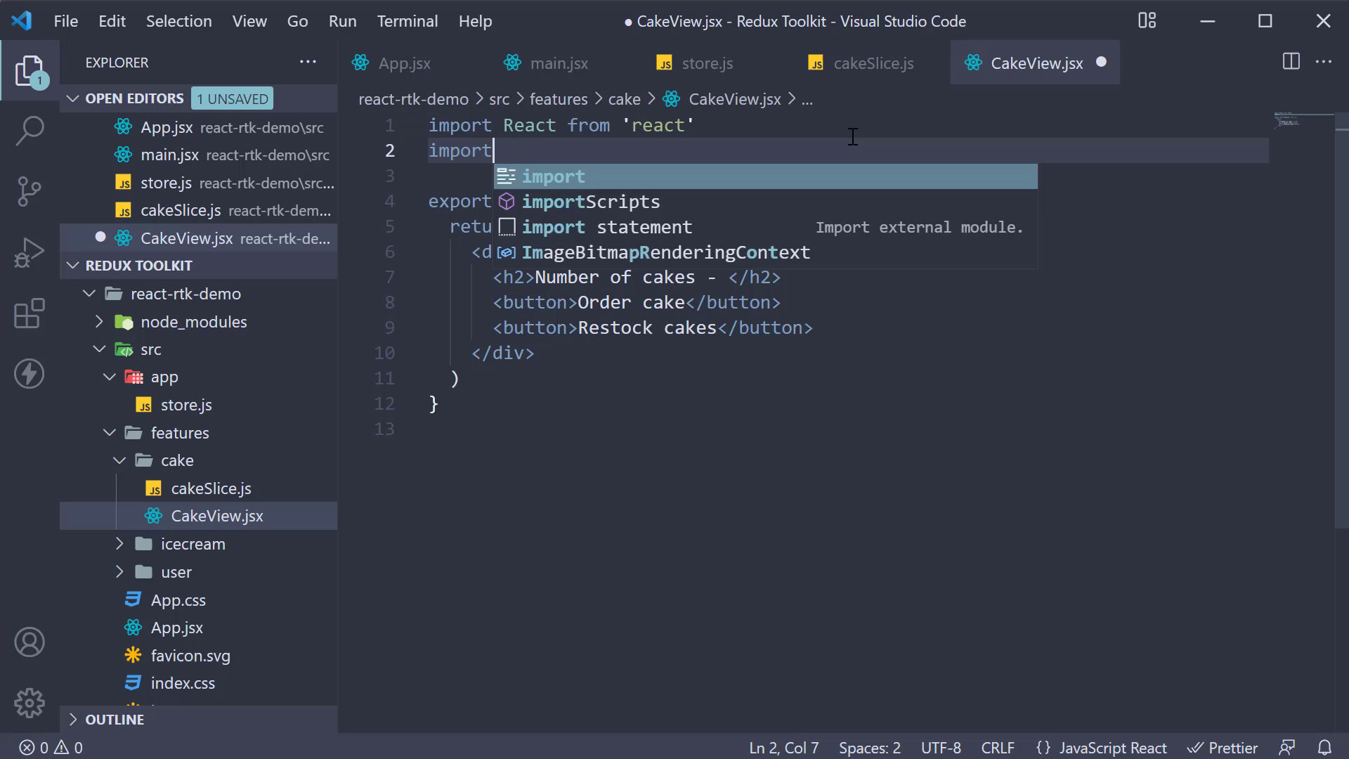
{"action": "type", "text": "{ useSelector } from 'react-redux"}
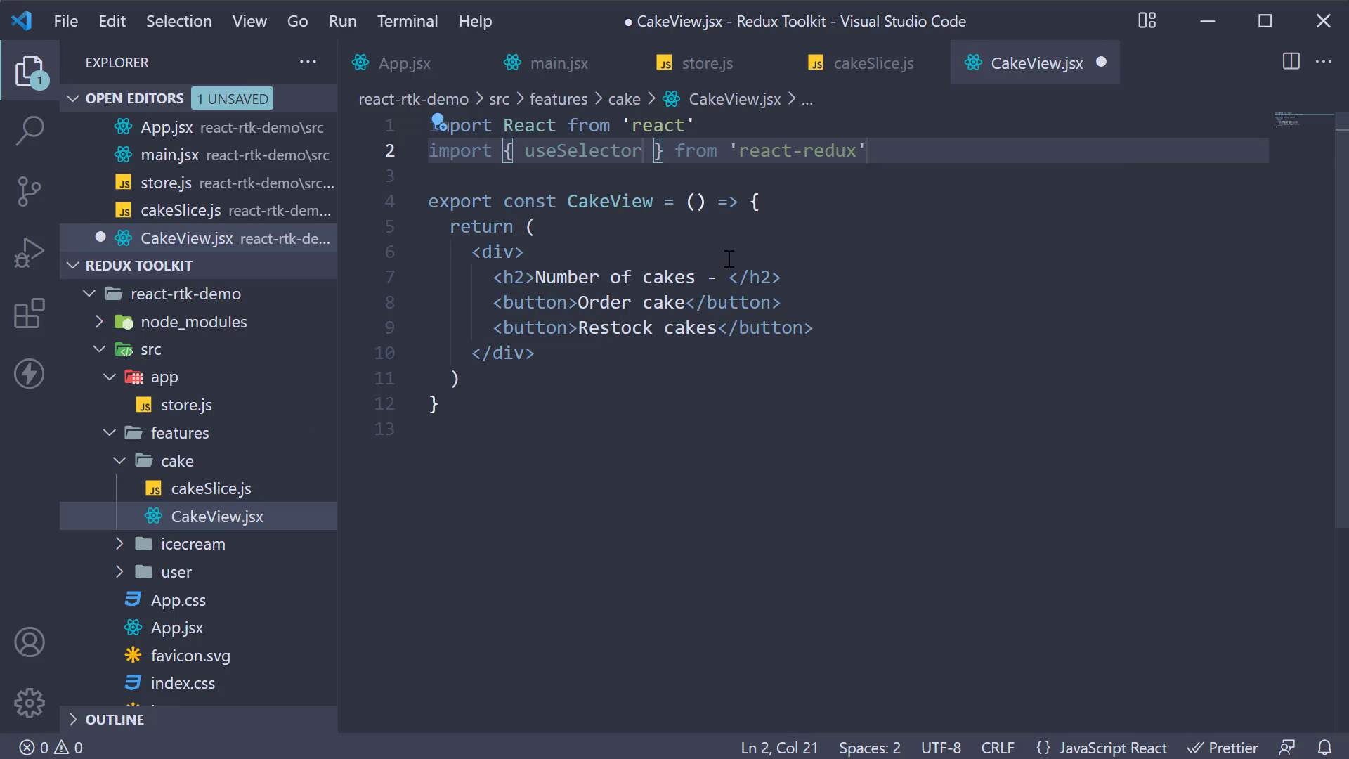
Add useSelector((state) => state.cake.numOfCakes) at the start of the component body.
{"action": "key", "text": "Enter"}
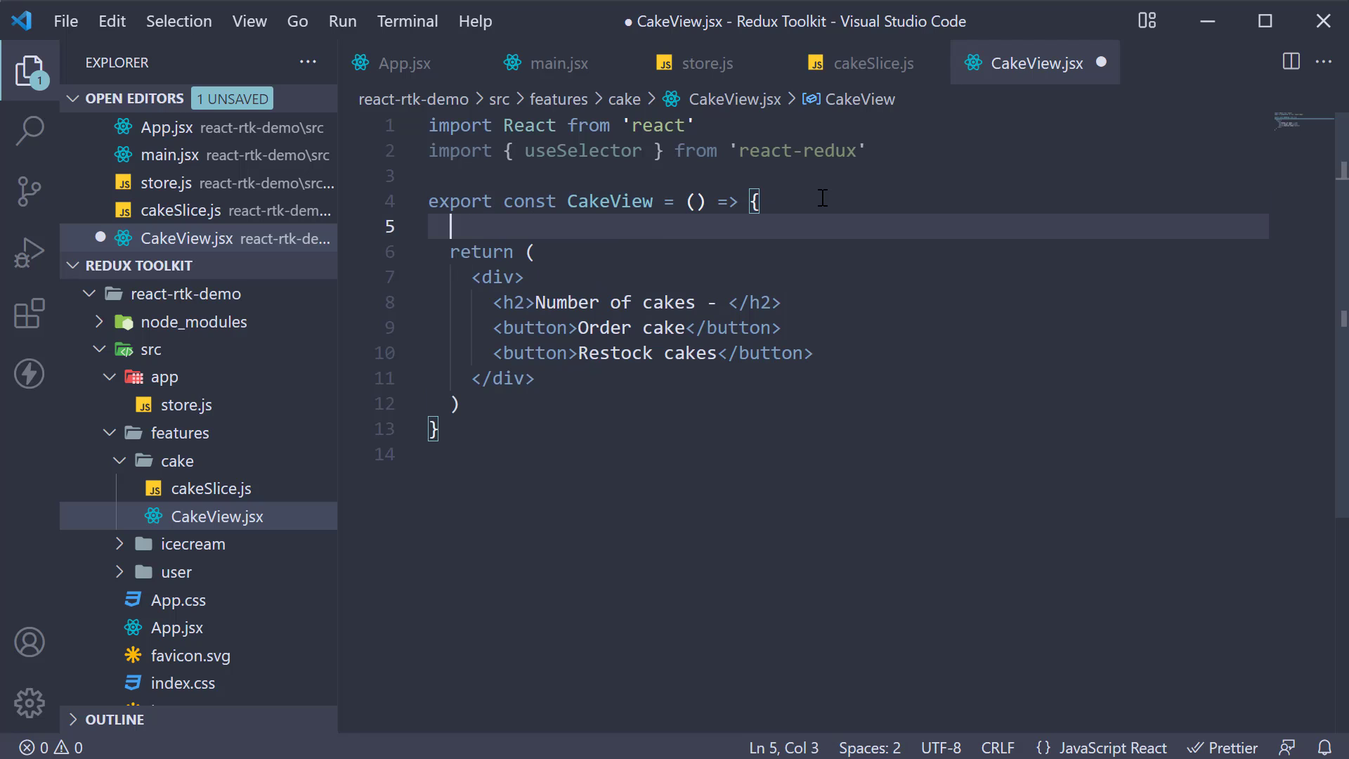
{"action": "type", "text": "useSelector()"}
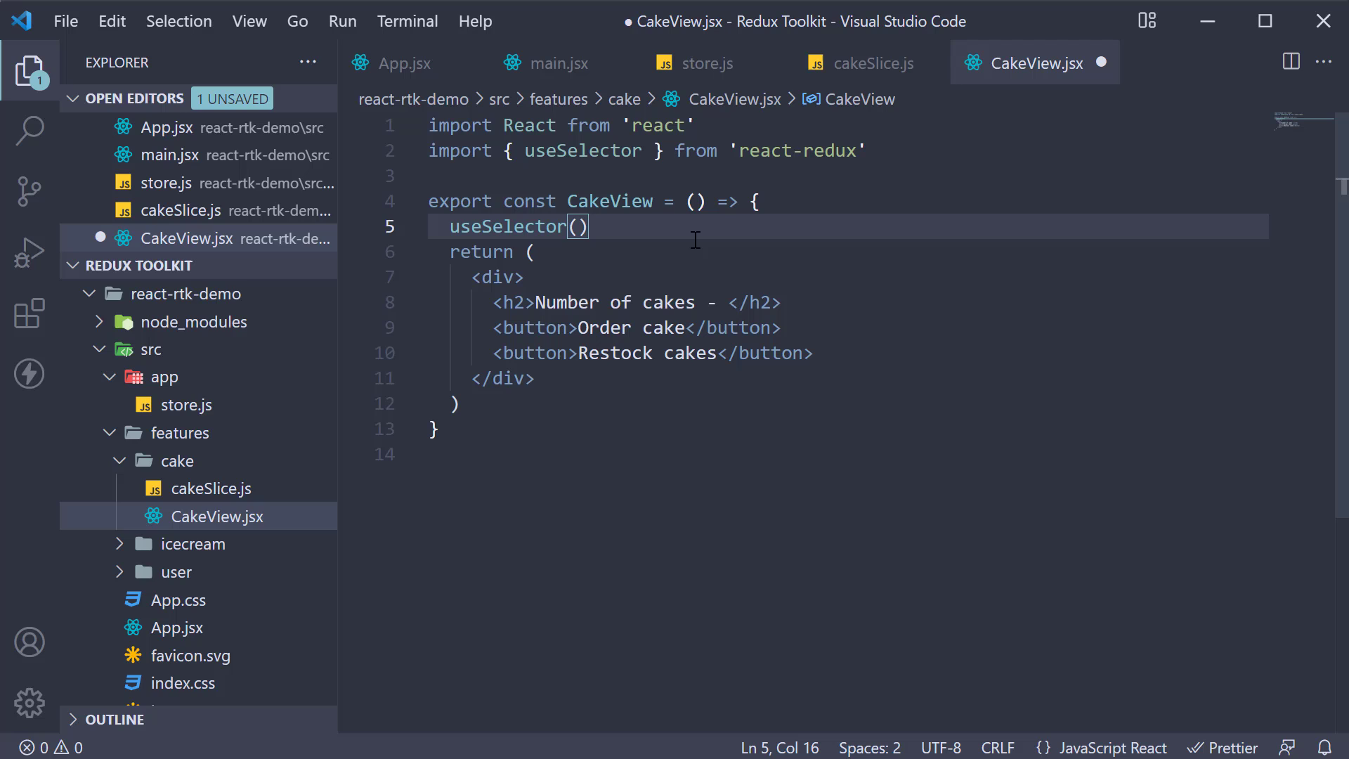
{"action": "type", "text": "("}
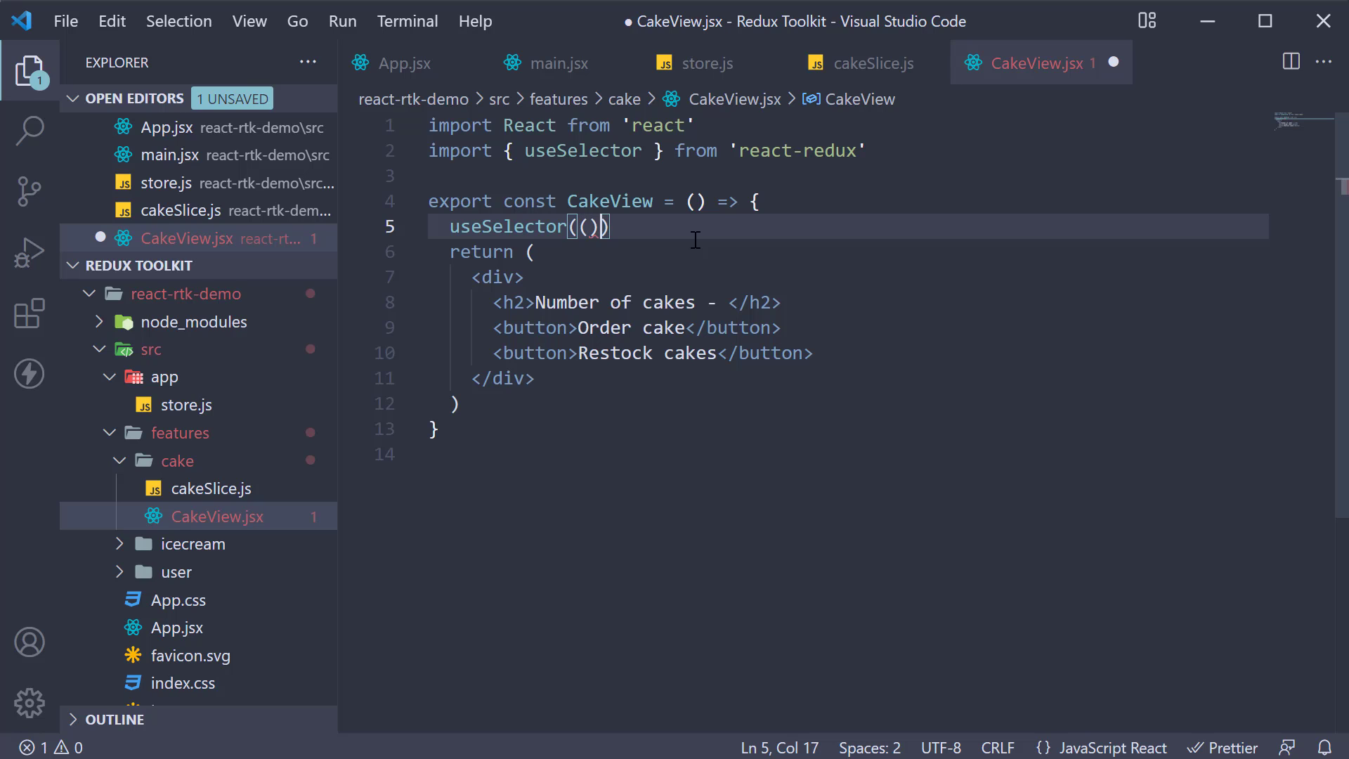
{"action": "type", "text": "=>"}
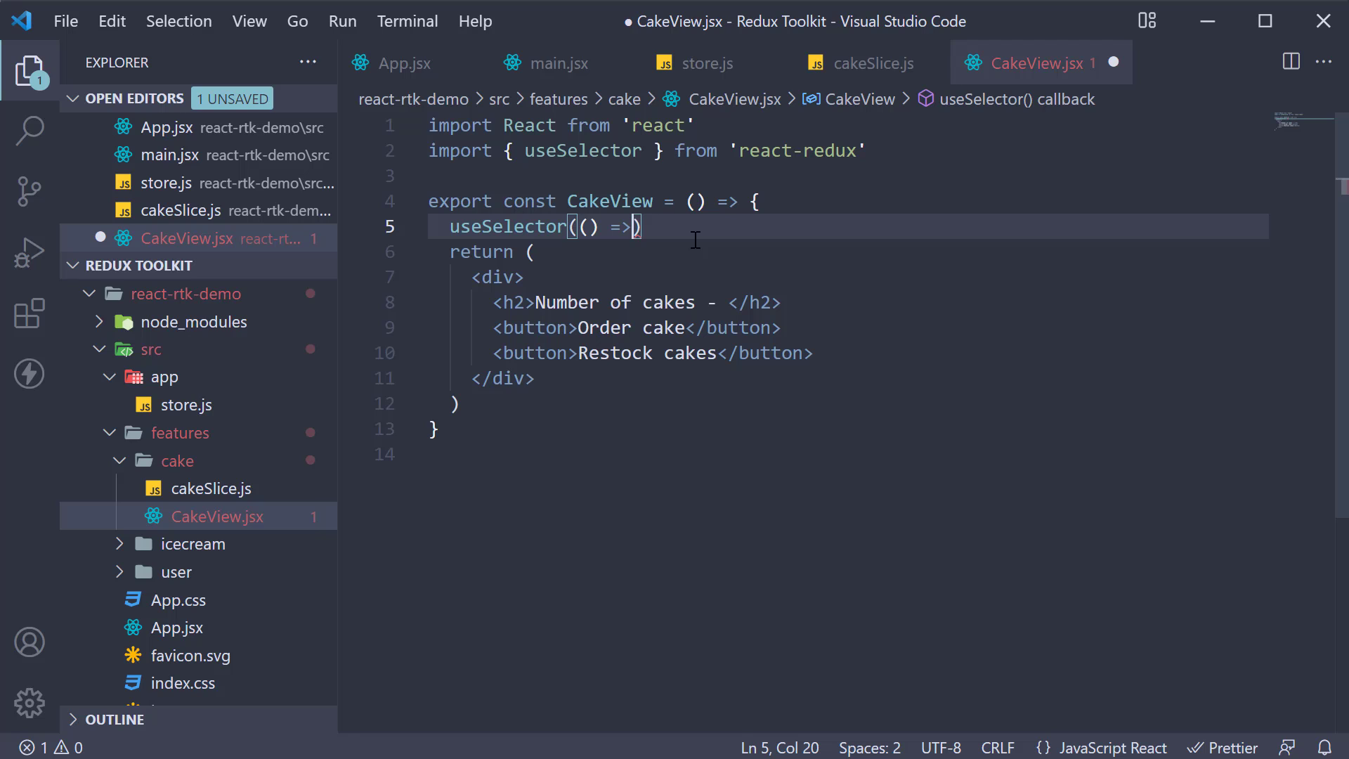
{"action": "type", "text": "state"}
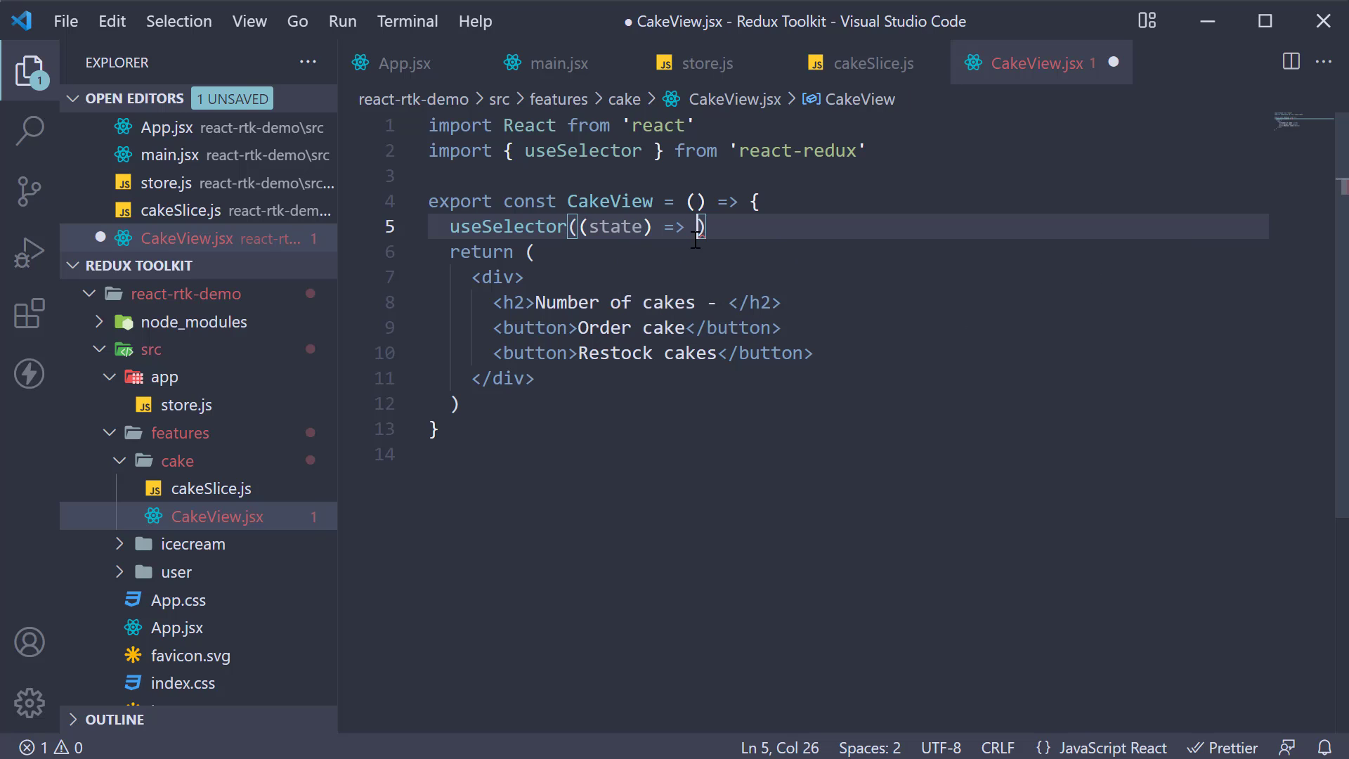
{"action": "mouse_move", "coordinate": [738, 580]}
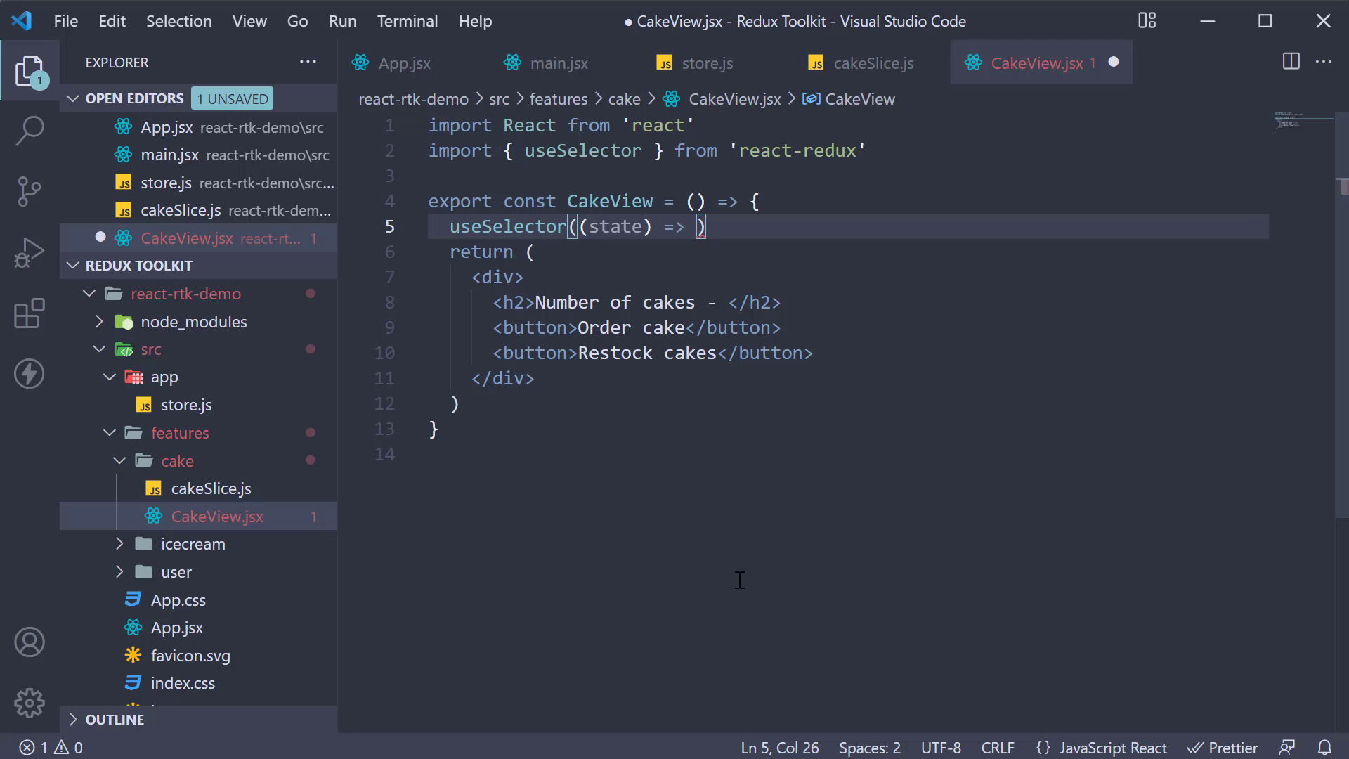
{"action": "type", "text": "state."}
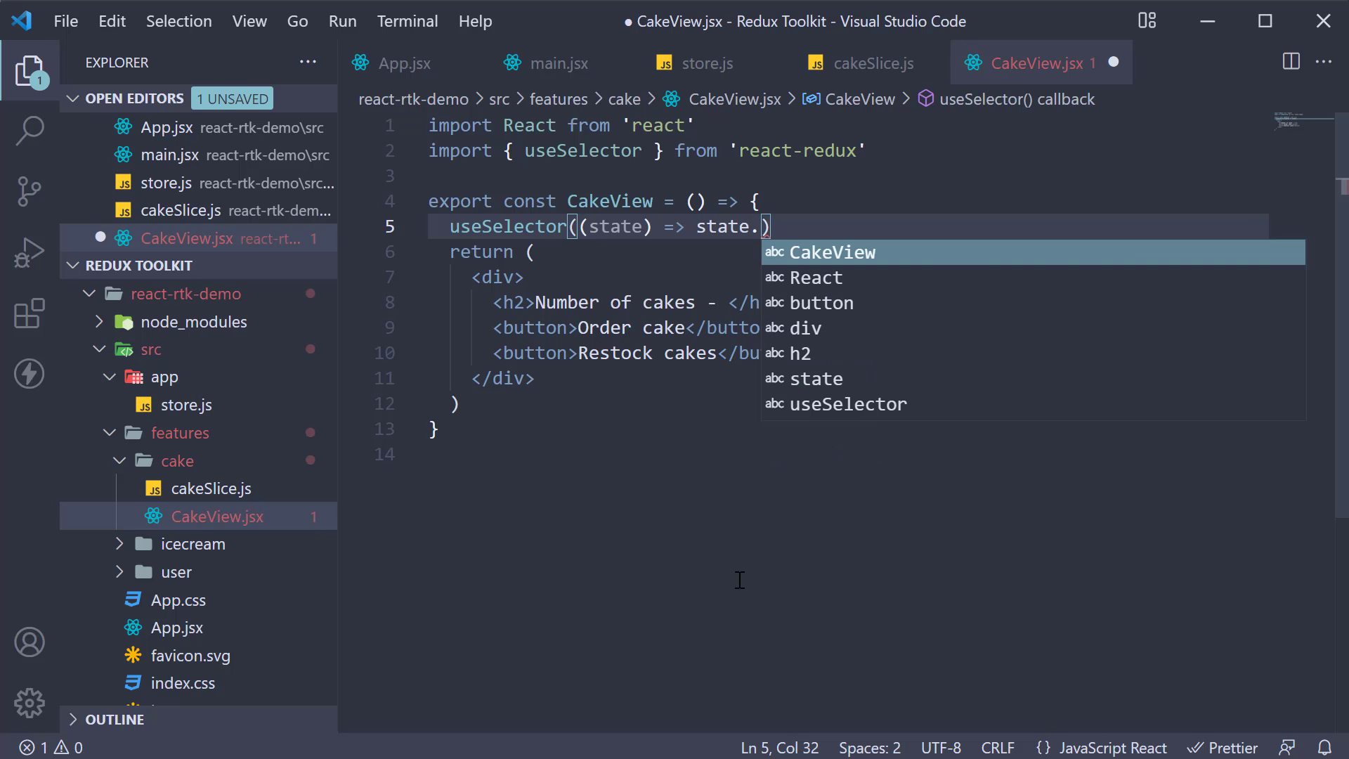
{"action": "type", "text": "cake.n"}
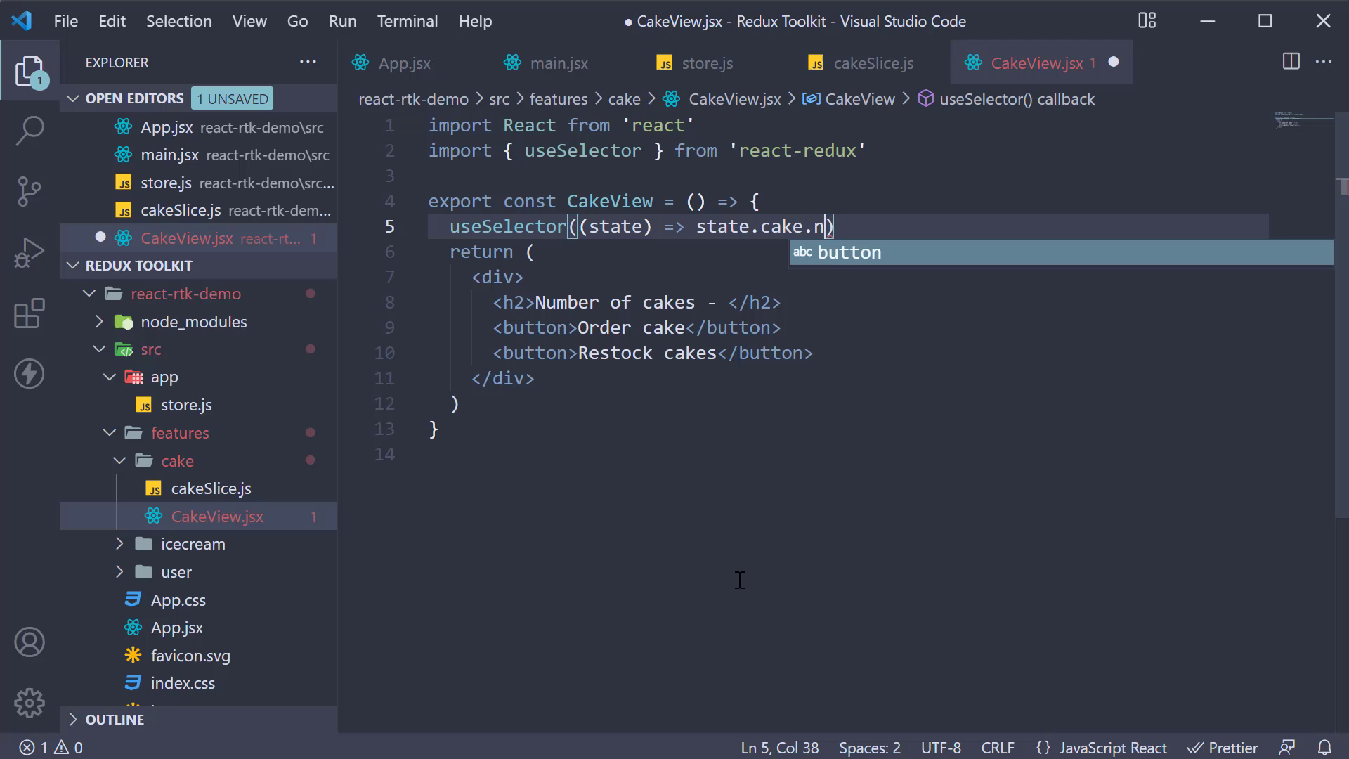
{"action": "type", "text": "um"}
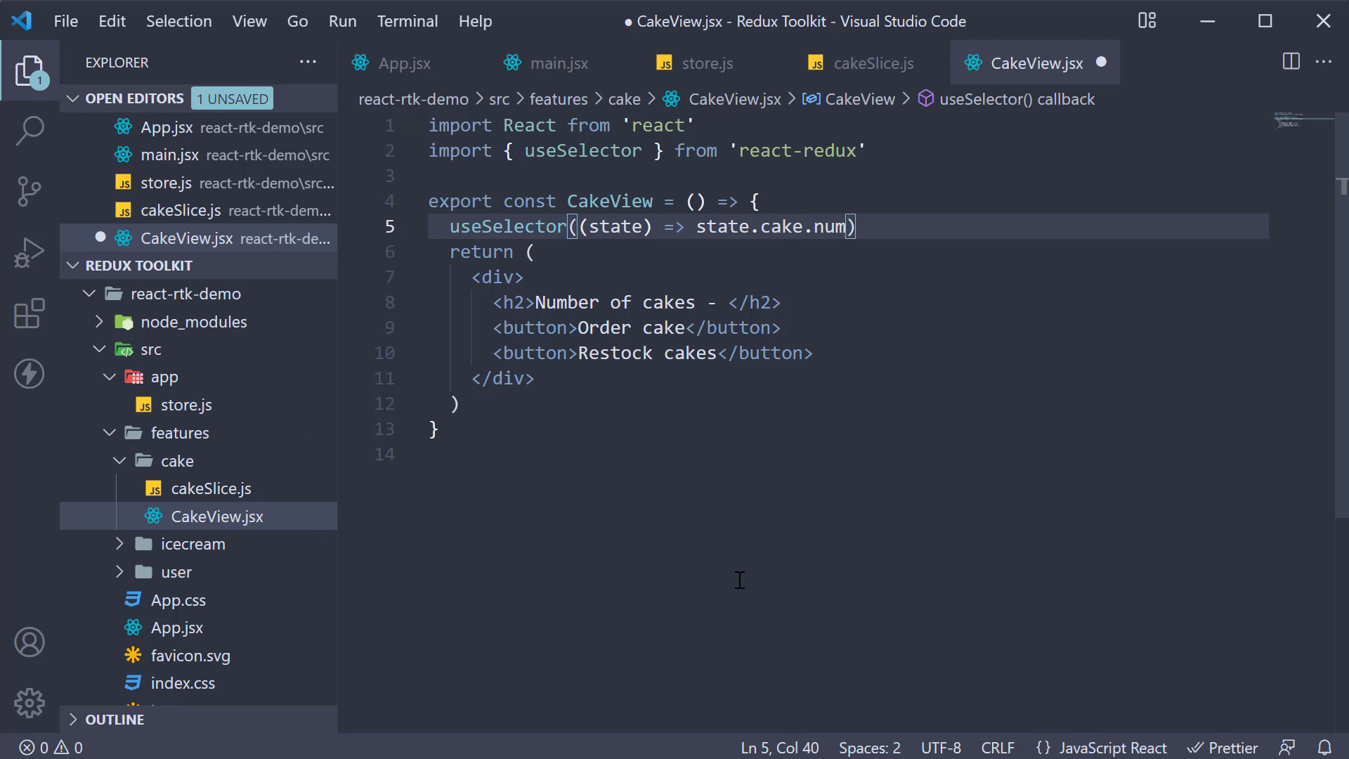
{"action": "type", "text": "OfCakes"}
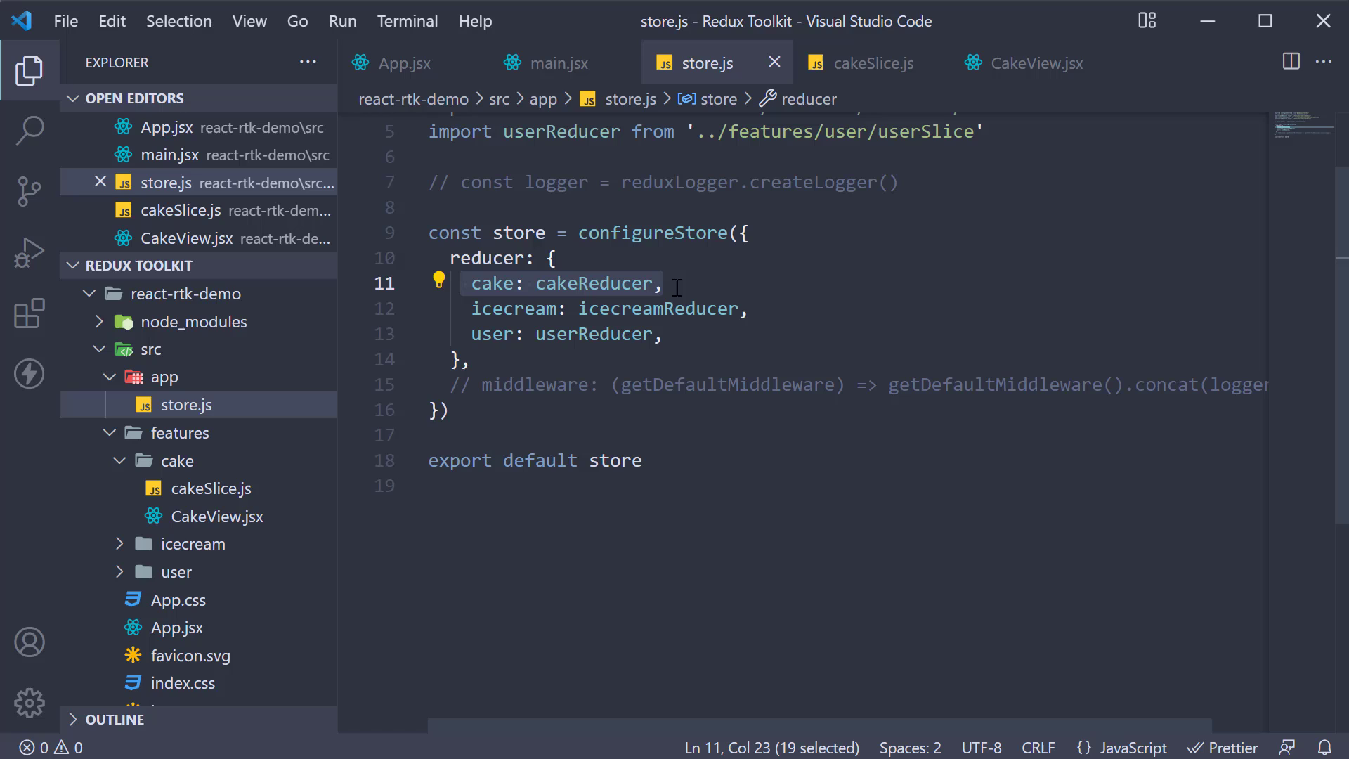
{"action": "double_click", "coordinate": [491, 283]}
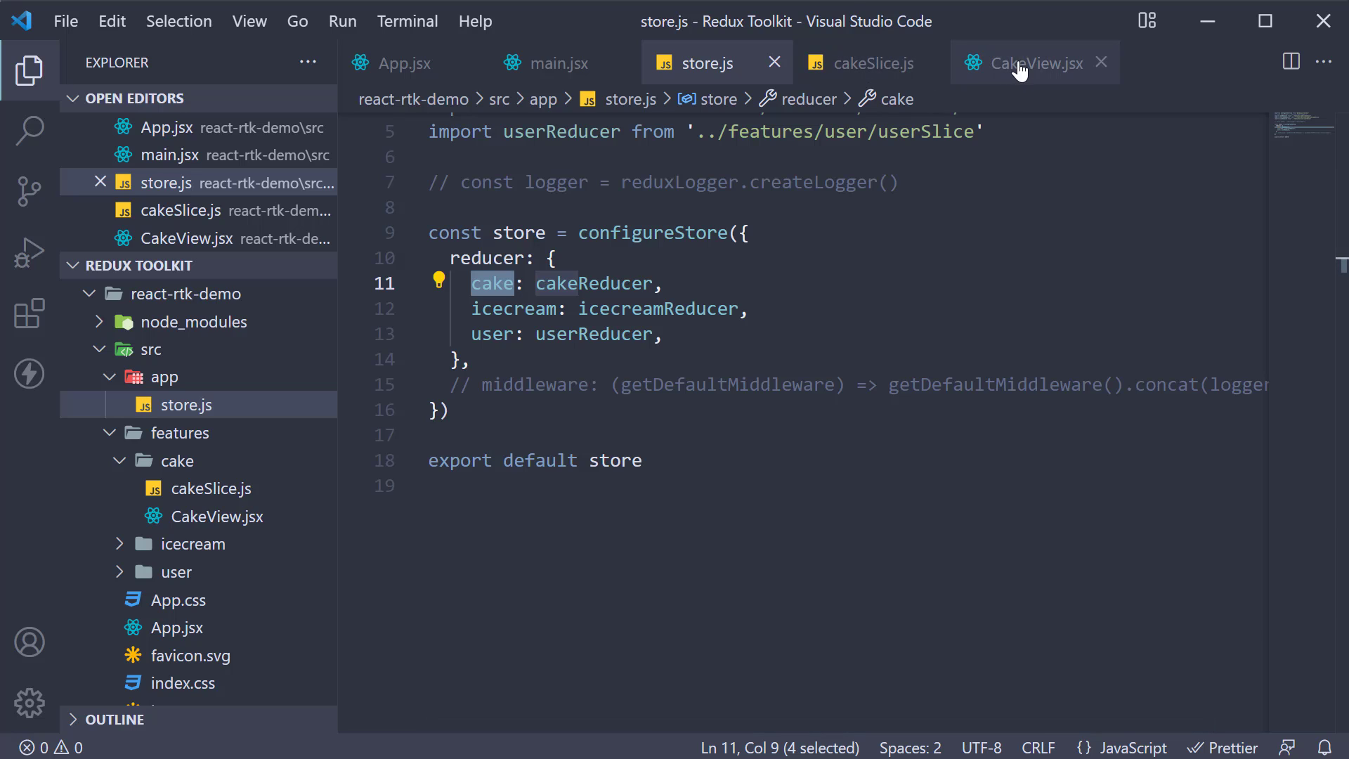
{"action": "left_click", "coordinate": [1028, 63]}
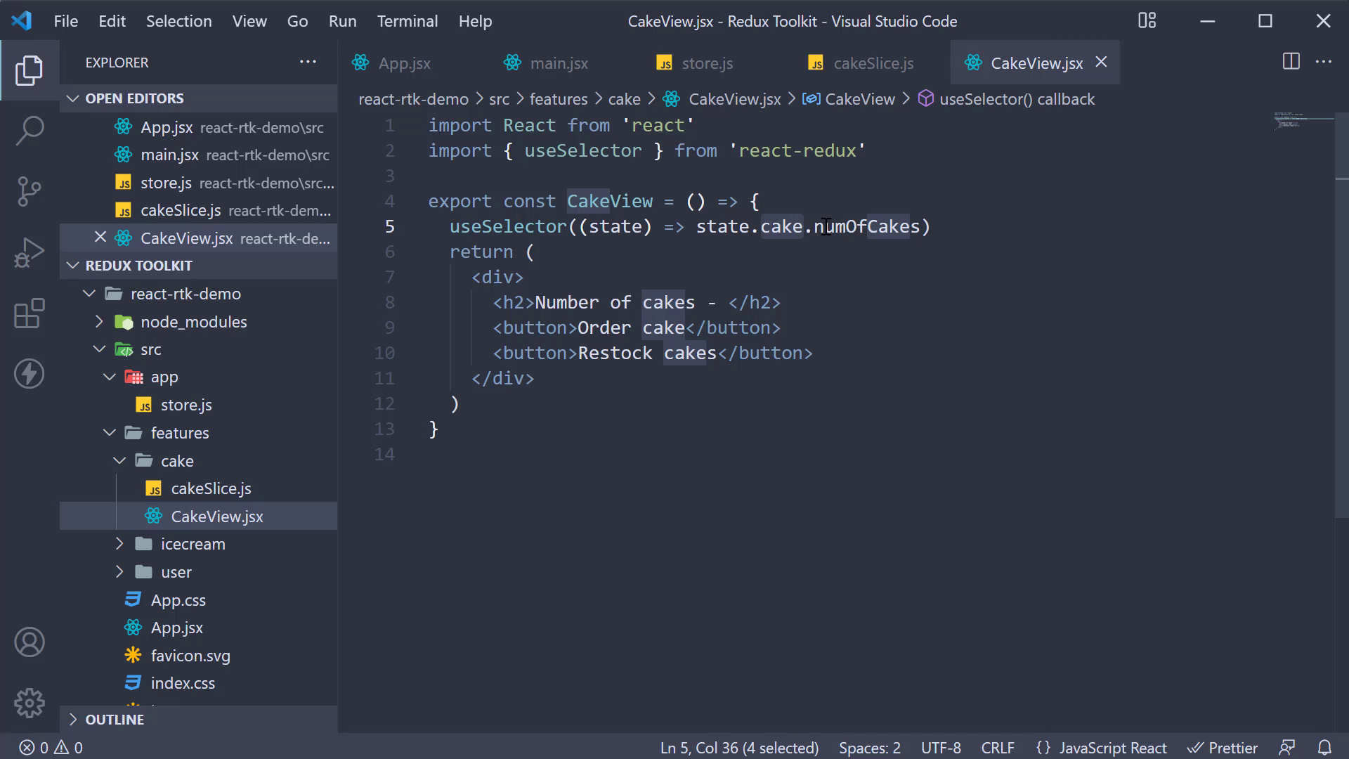
{"action": "left_click", "coordinate": [865, 63]}
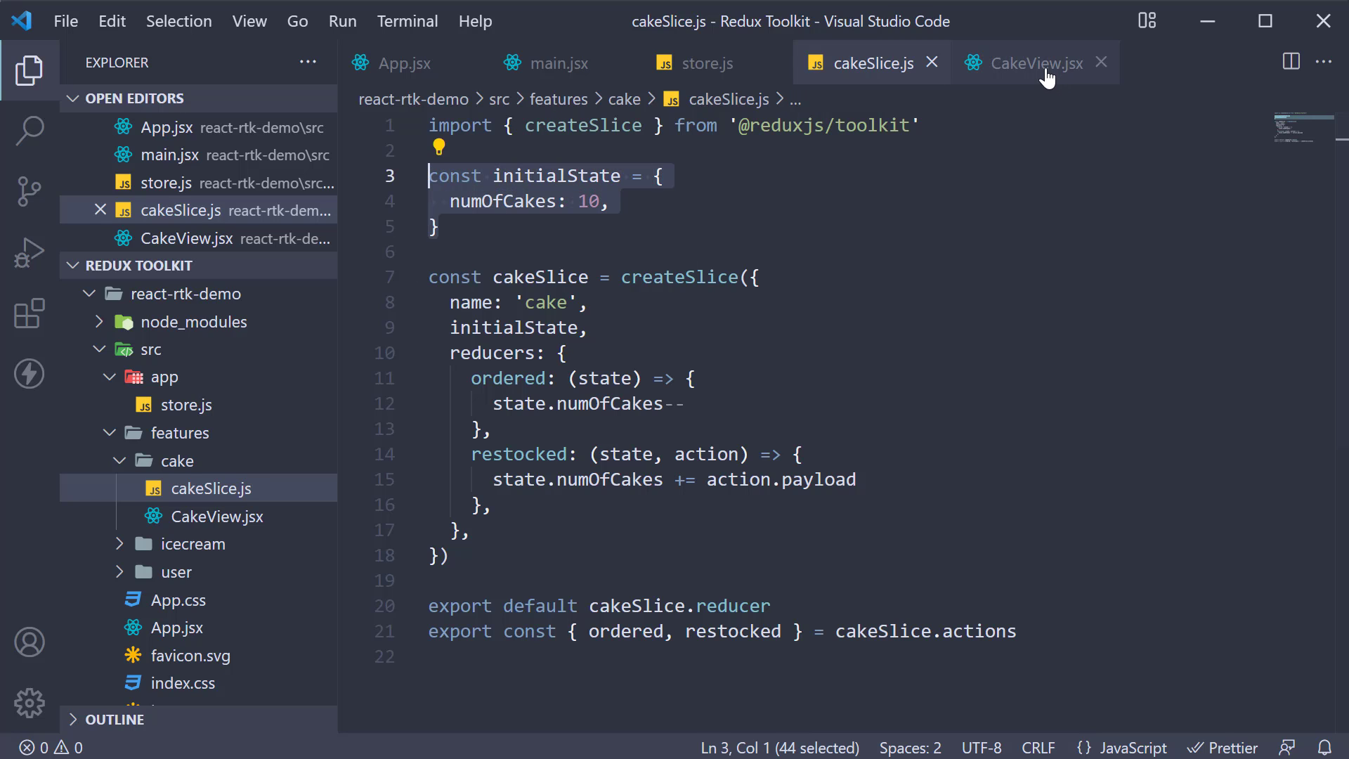
{"action": "left_click", "coordinate": [1030, 63]}
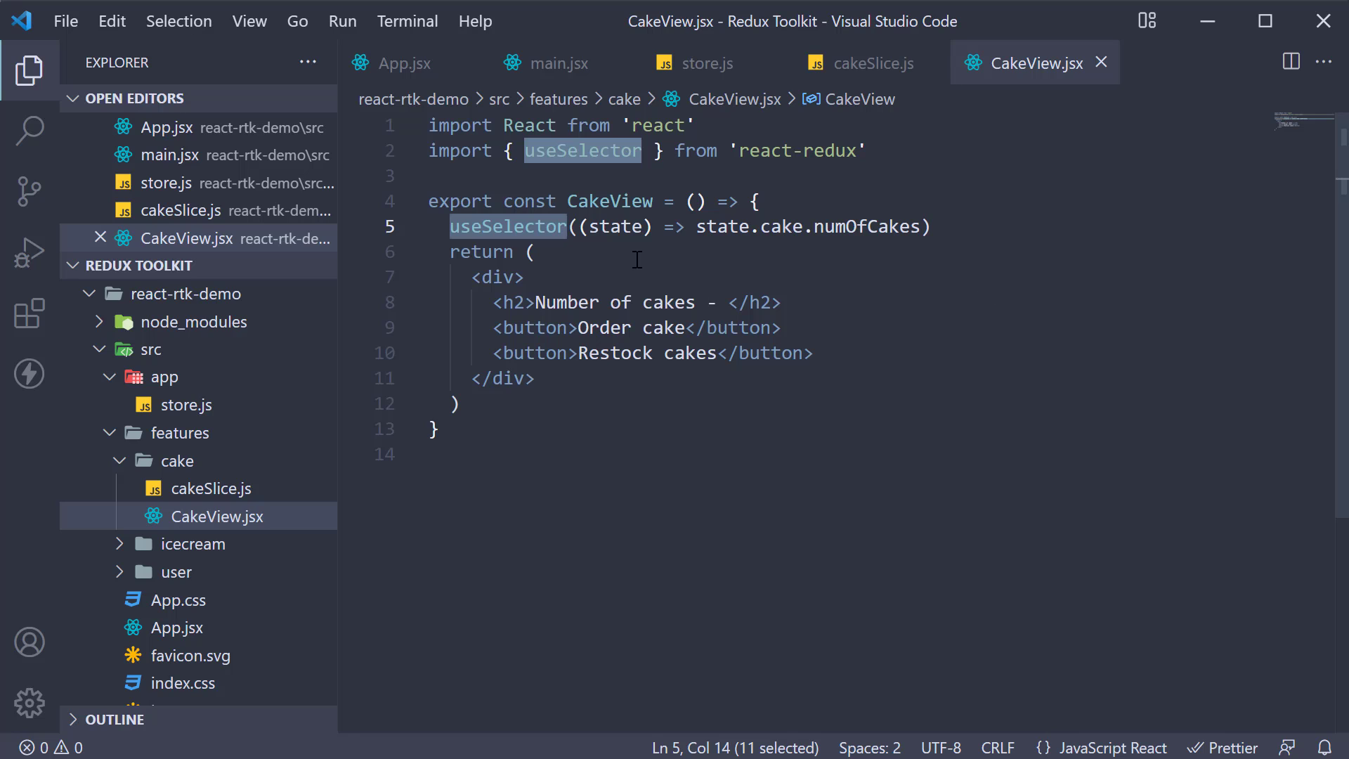
Store the selector result in const numOfCakes, show {numOfCakes} in the heading, and save.
{"action": "type", "text": "c"}
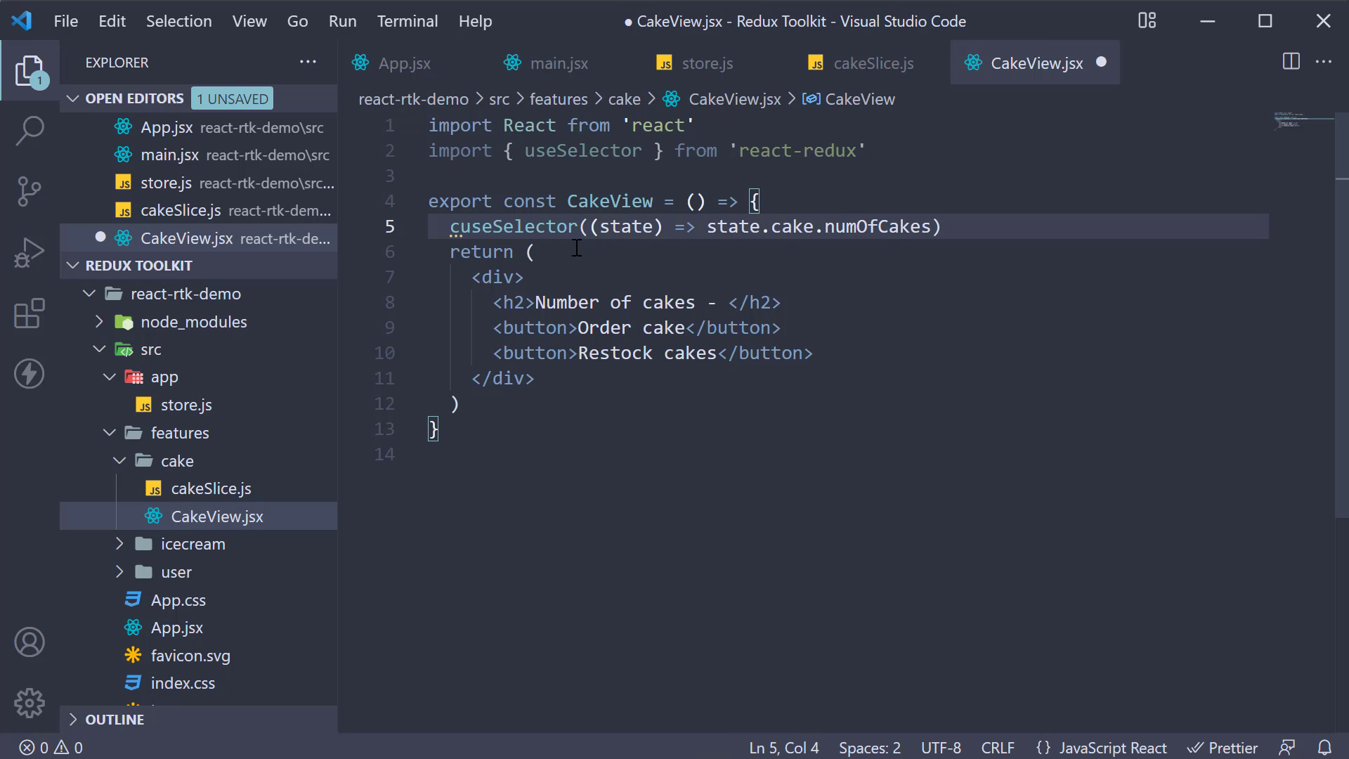
{"action": "type", "text": "const numOfCakes ="}
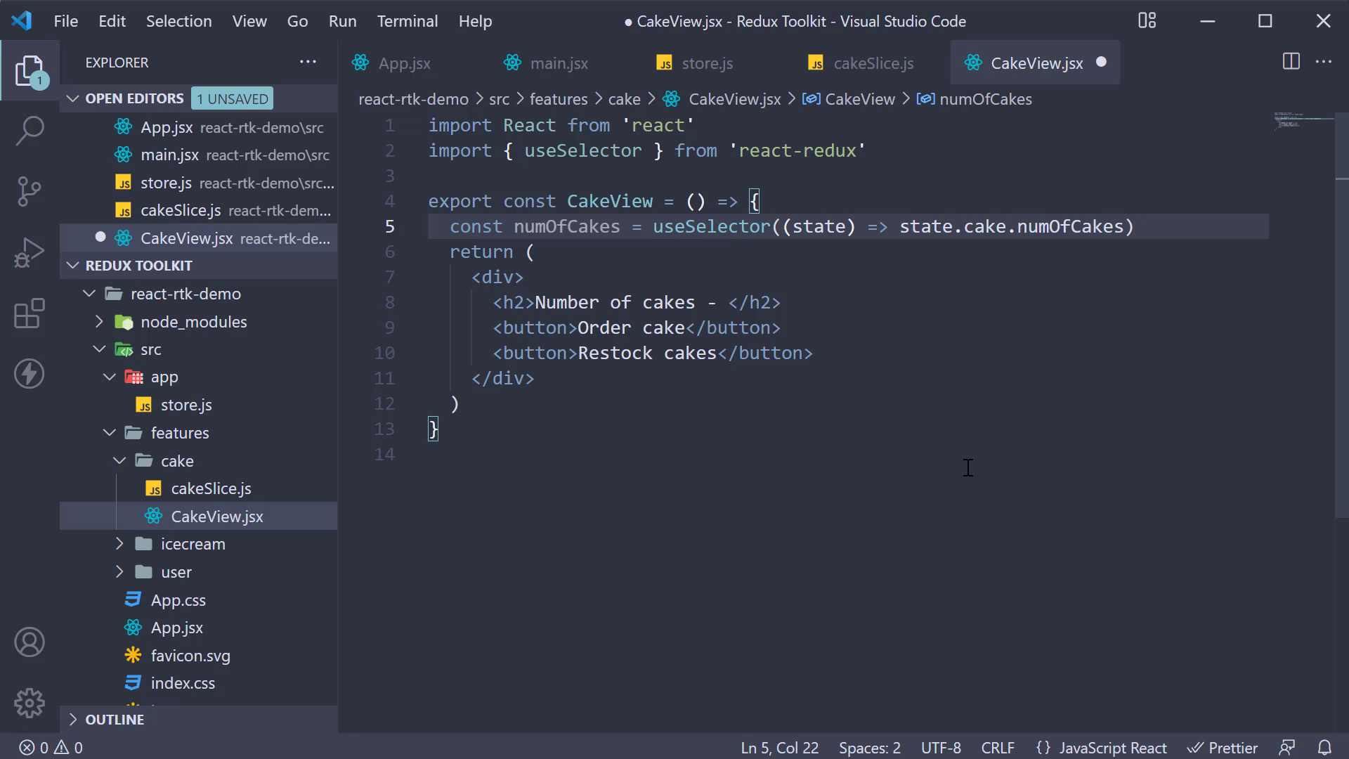
{"action": "mouse_move", "coordinate": [715, 300]}
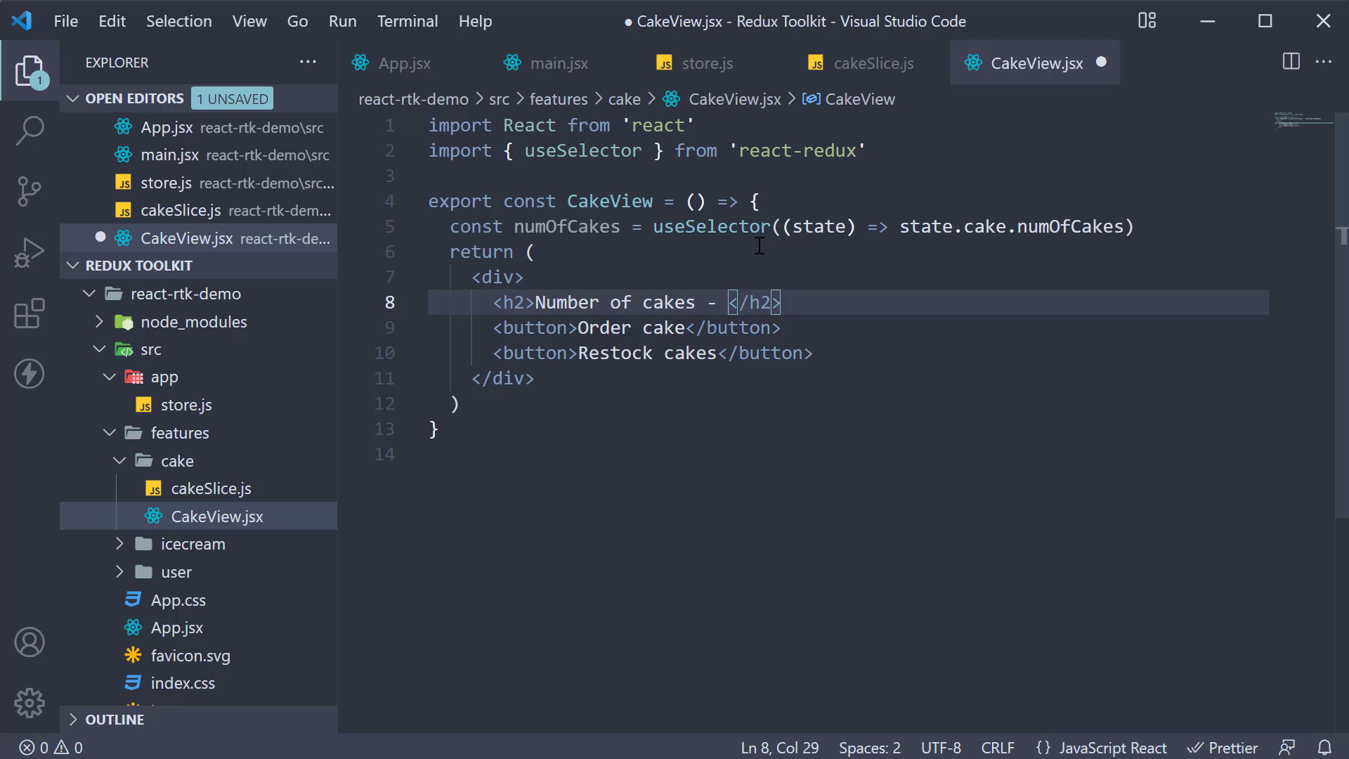
{"action": "type", "text": "{"}
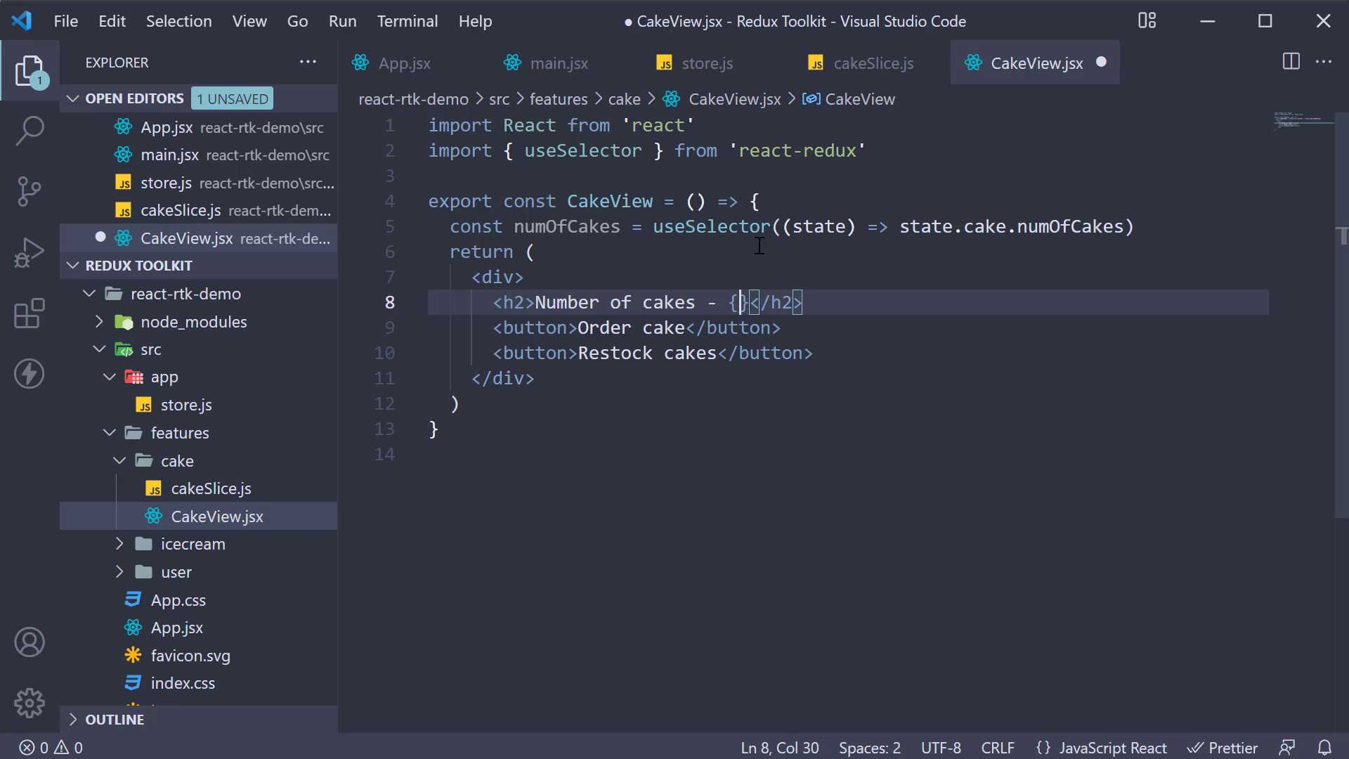
{"action": "type", "text": "numOfCakes"}
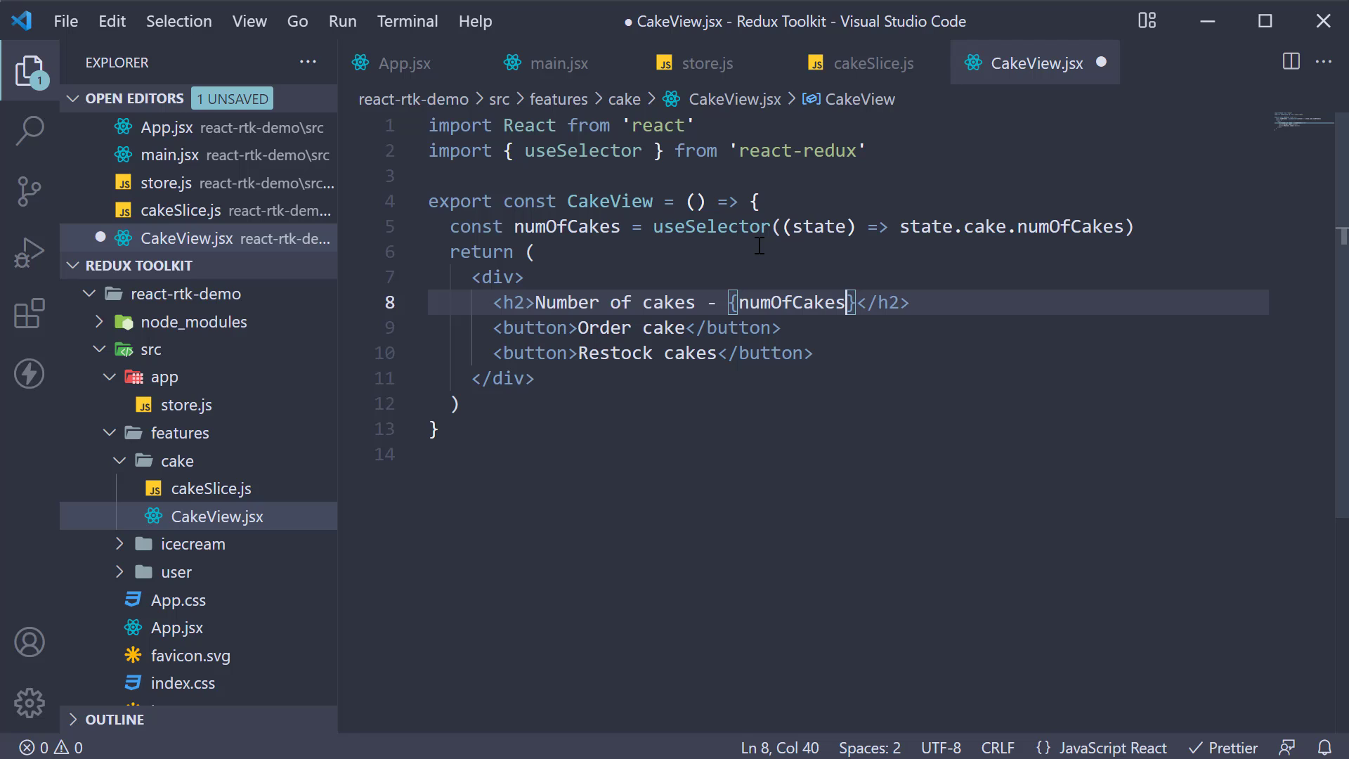
{"action": "key", "text": "ctrl+s"}
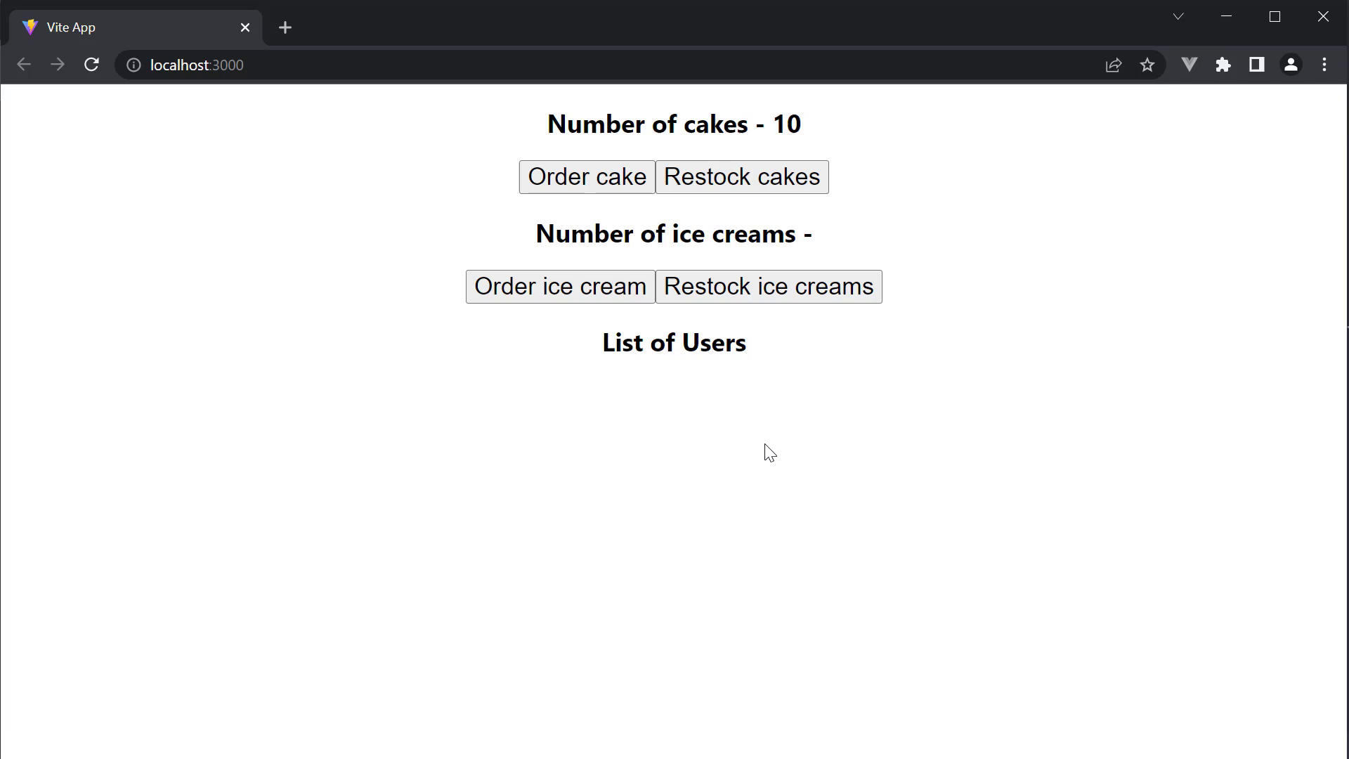
{"action": "mouse_move", "coordinate": [790, 152]}
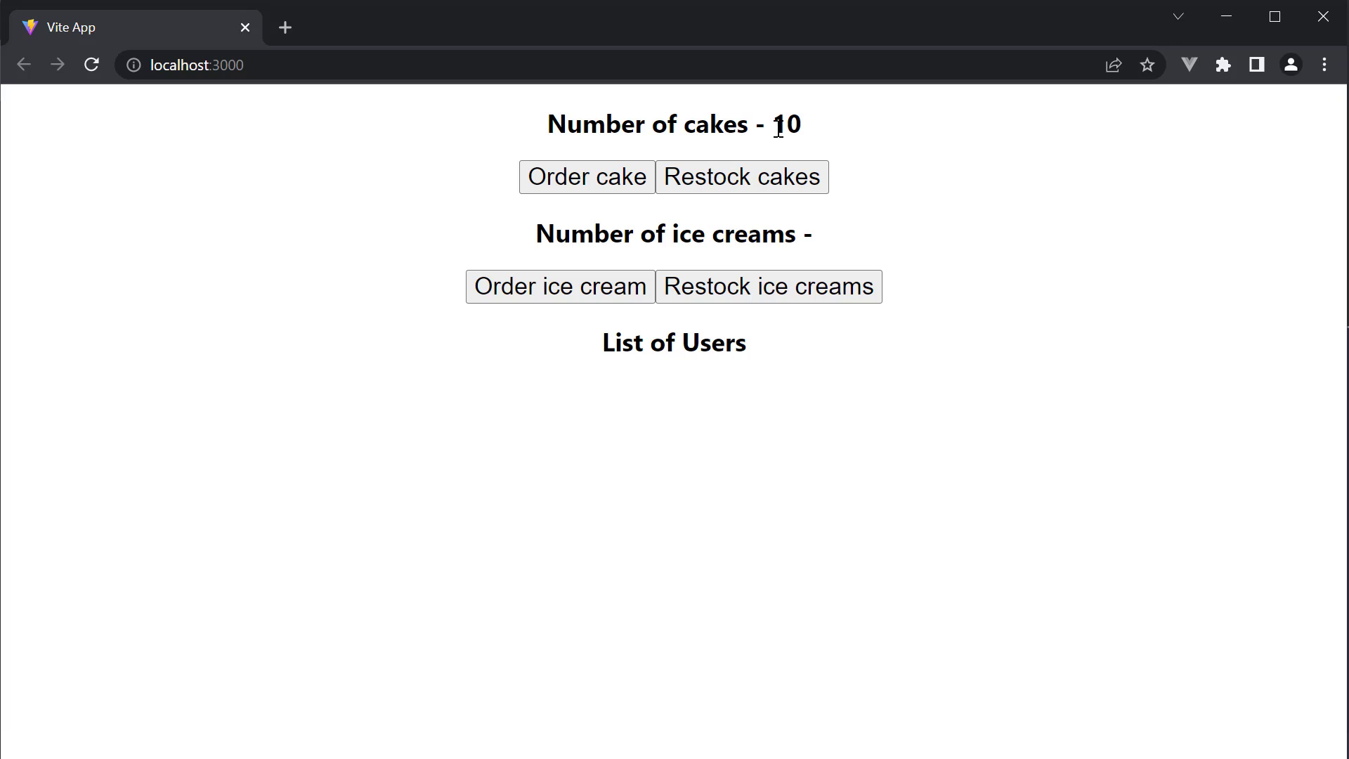
{"action": "mouse_move", "coordinate": [849, 146]}
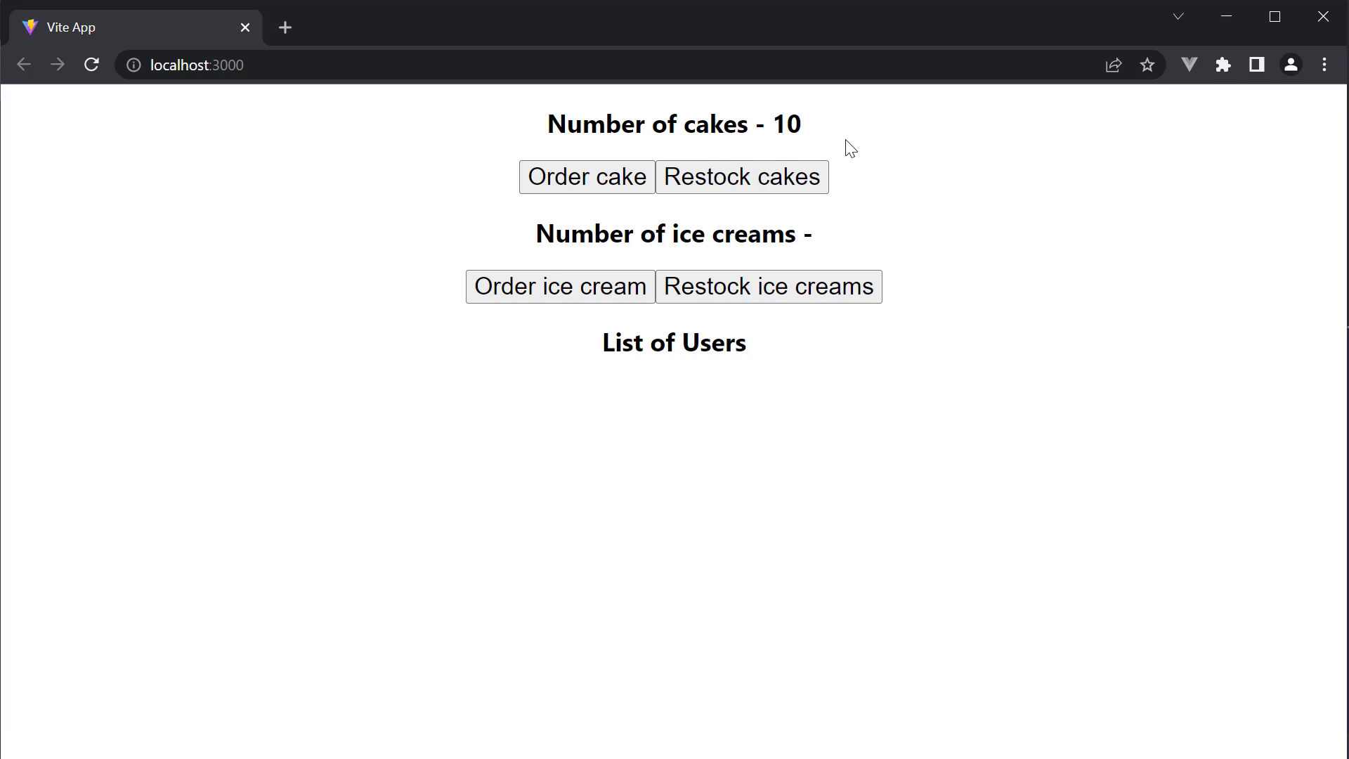
{"action": "mouse_move", "coordinate": [886, 423]}
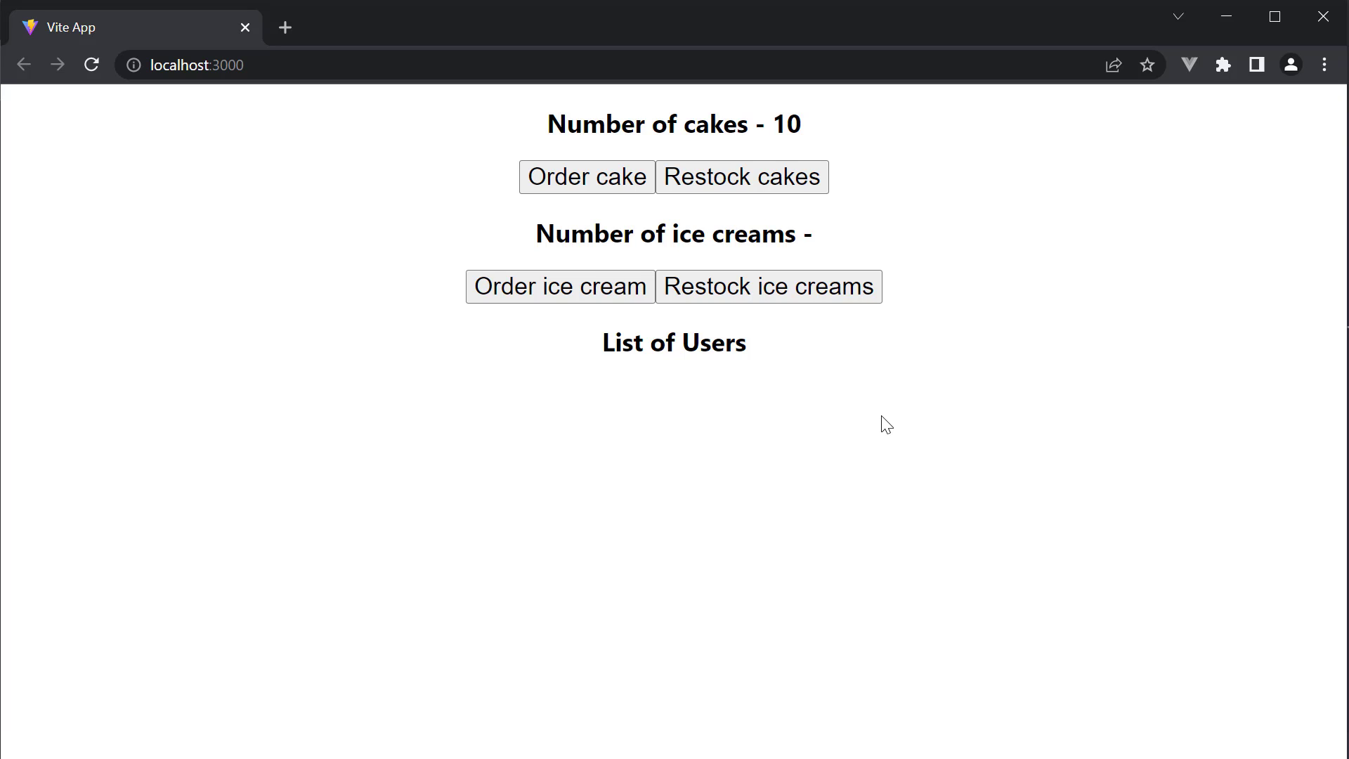
{"action": "mouse_move", "coordinate": [835, 251]}
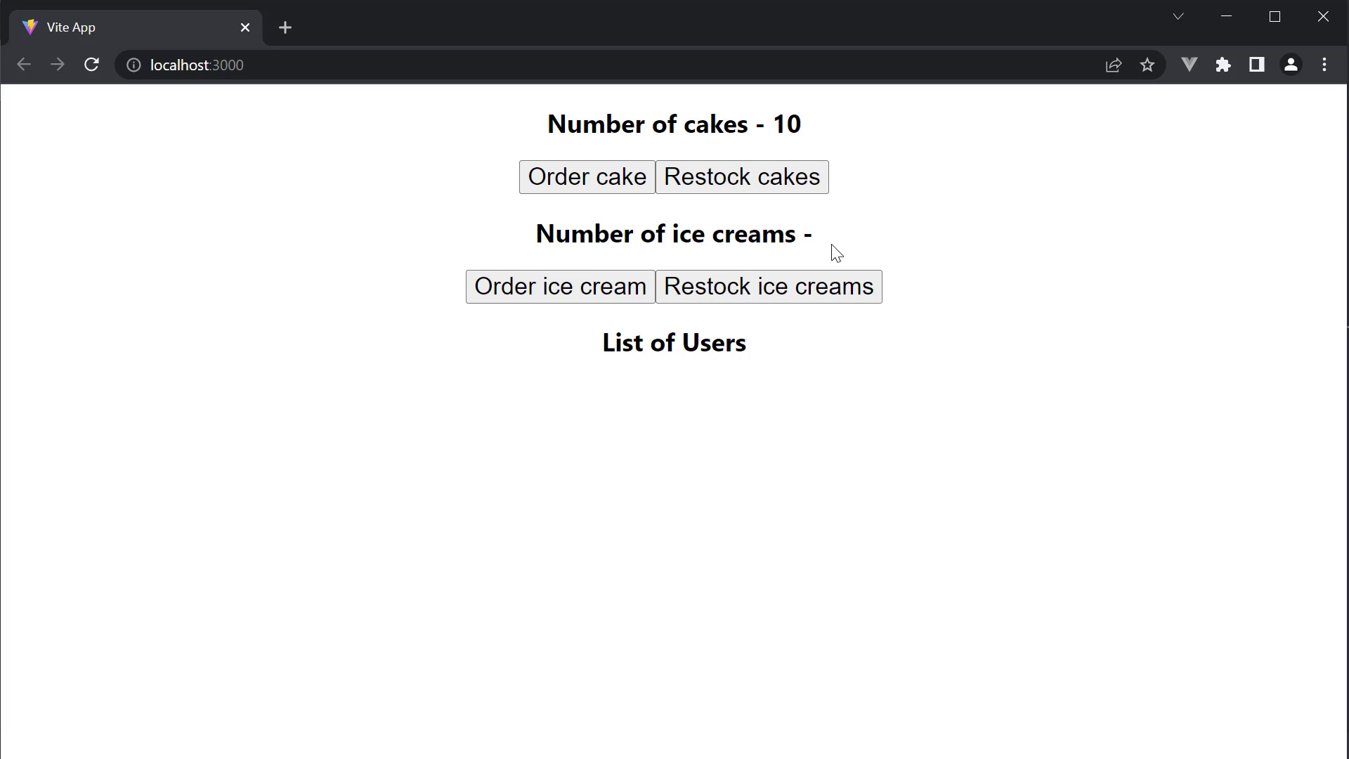
{"action": "mouse_move", "coordinate": [792, 262]}
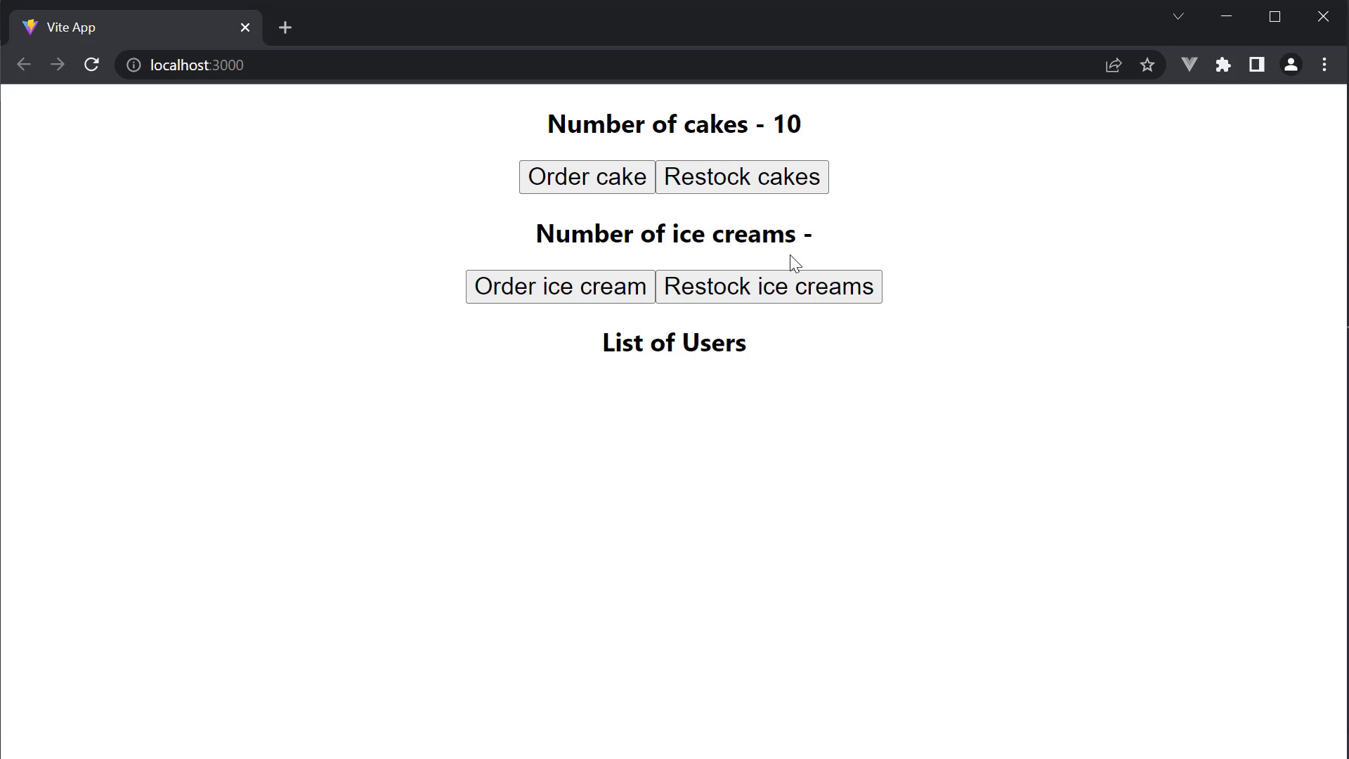
{"action": "mouse_move", "coordinate": [869, 451]}
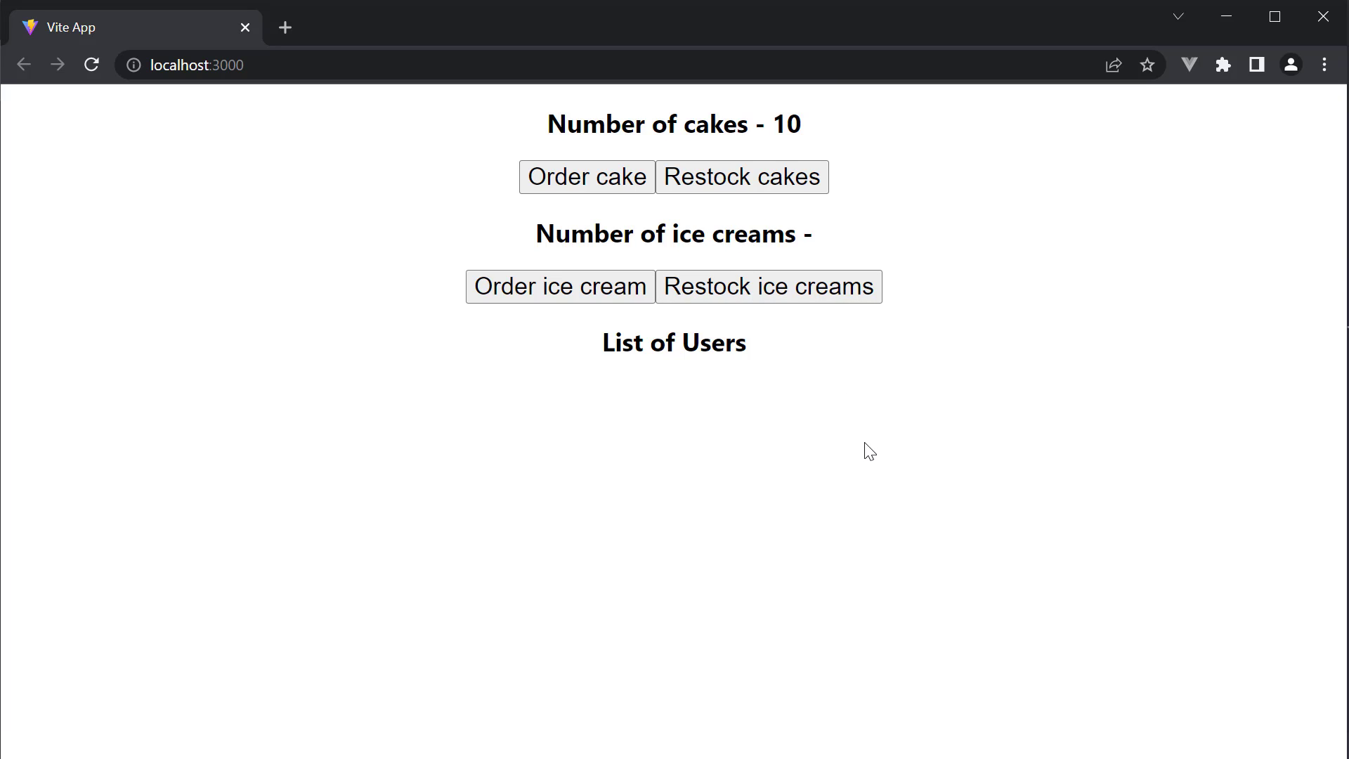
{"action": "mouse_move", "coordinate": [862, 441]}
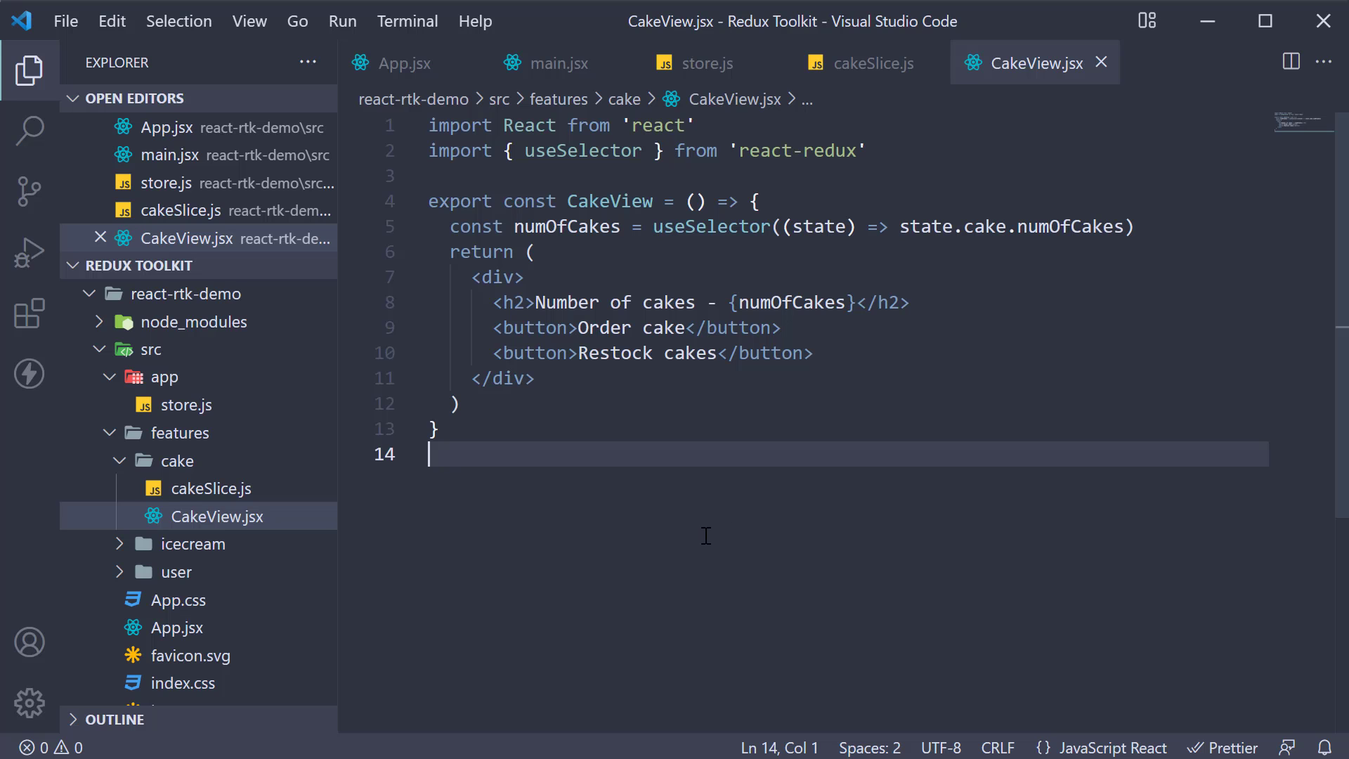
Open IcecreamView.jsx and import useSelector from react-redux.
{"action": "left_click", "coordinate": [196, 544]}
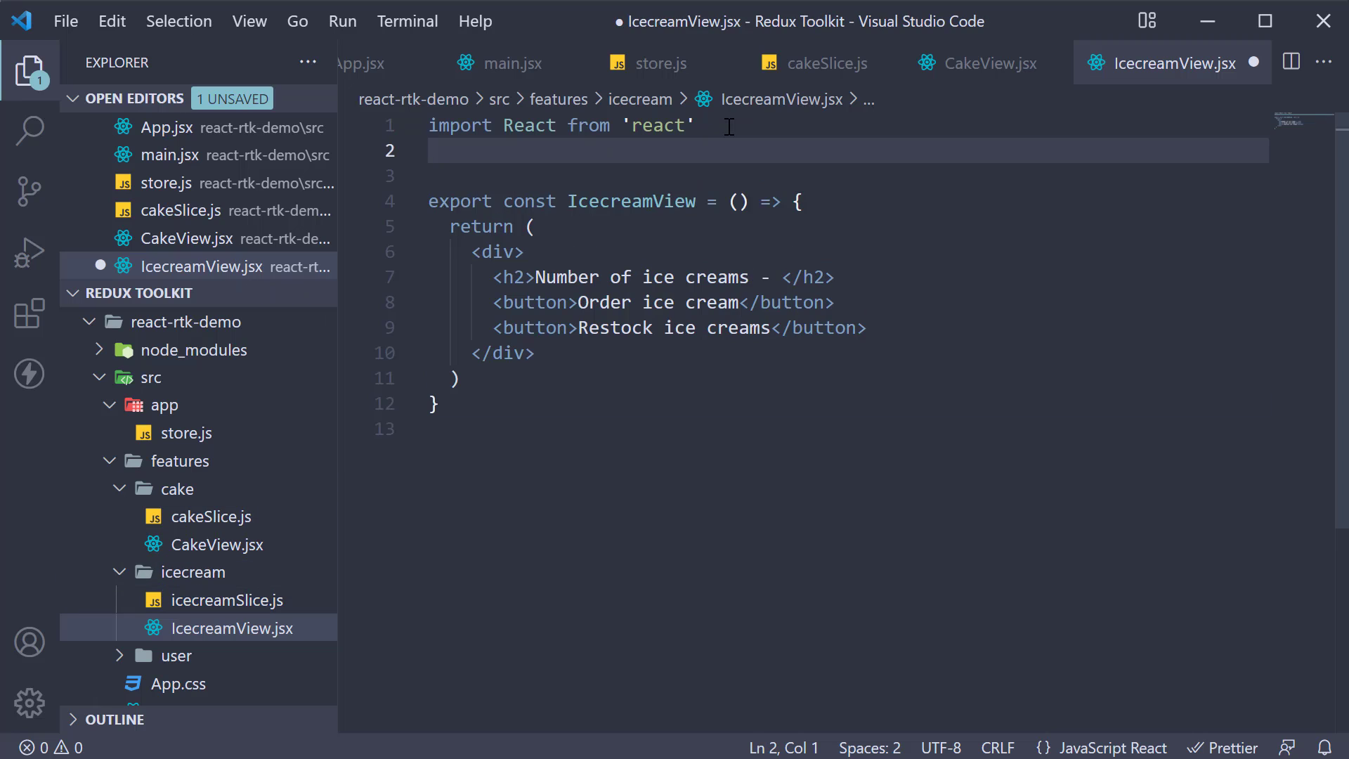
{"action": "type", "text": "i"}
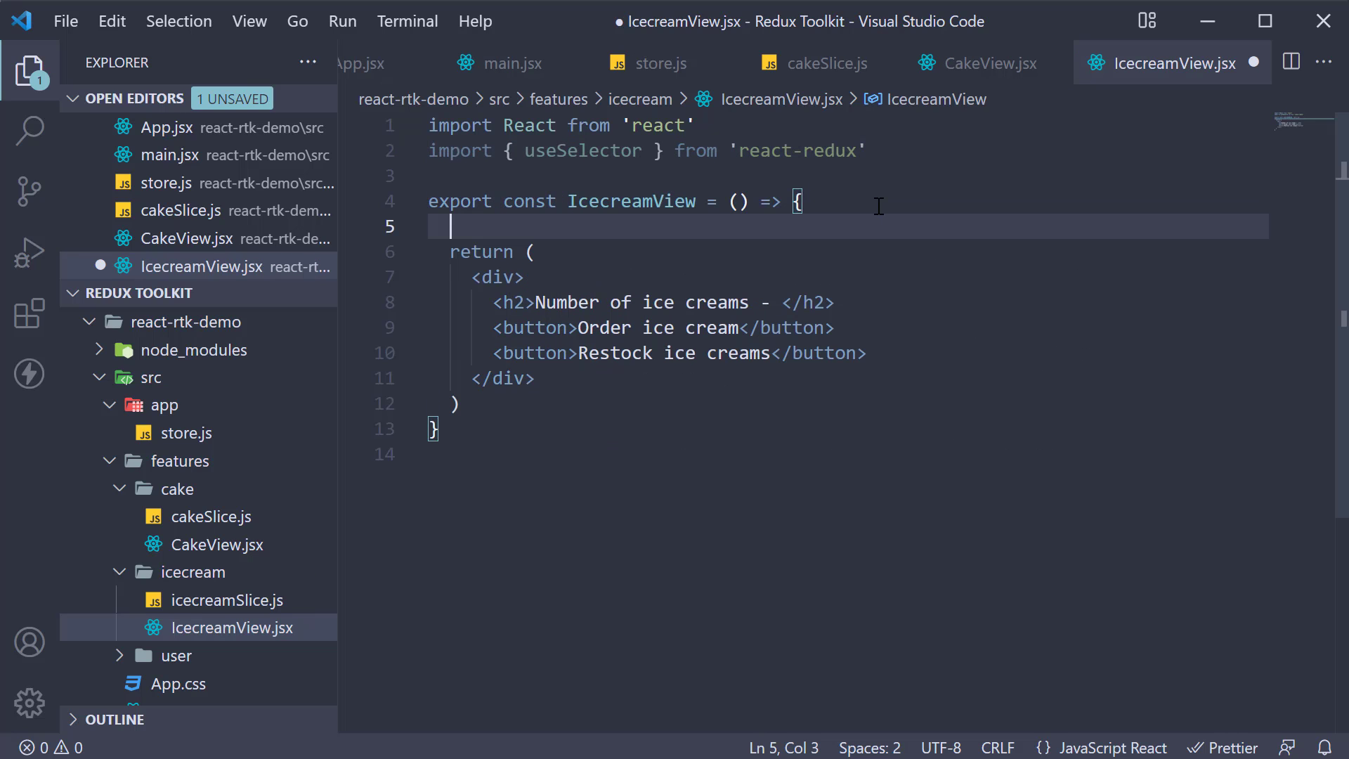
{"action": "type", "text": "useSelector("}
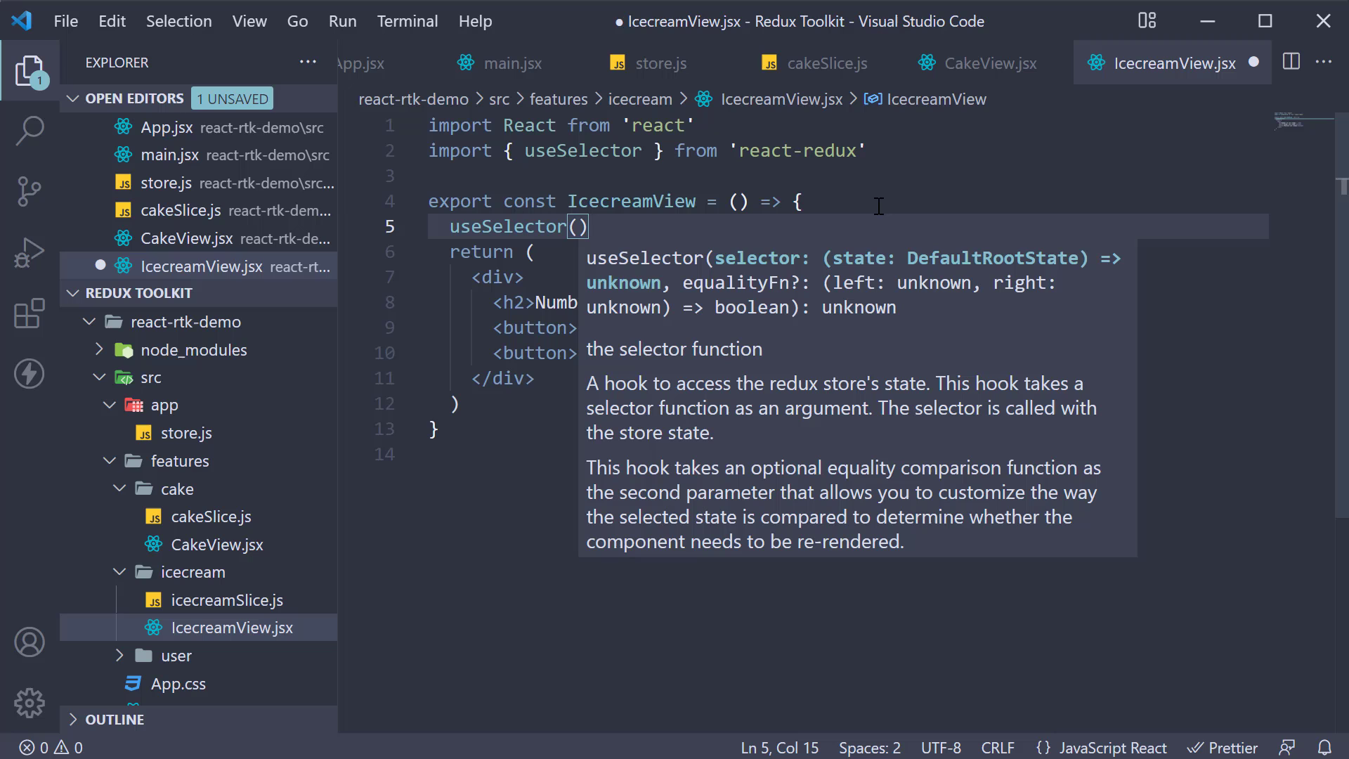
Assign useSelector(state => state.icecream.numOfIcecreams) to const numOfIcecreams, then begin editing the heading.
{"action": "type", "text": "state =>"}
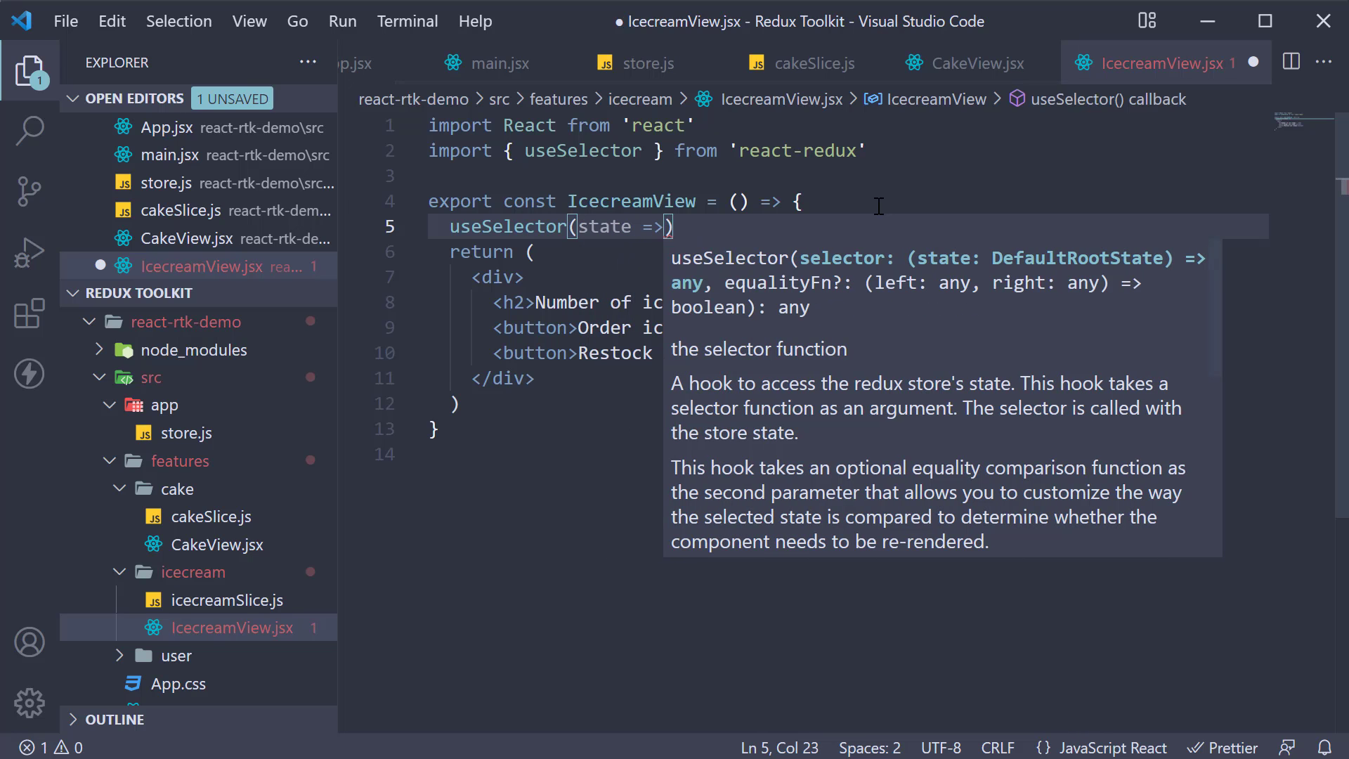
{"action": "type", "text": "state.ice"}
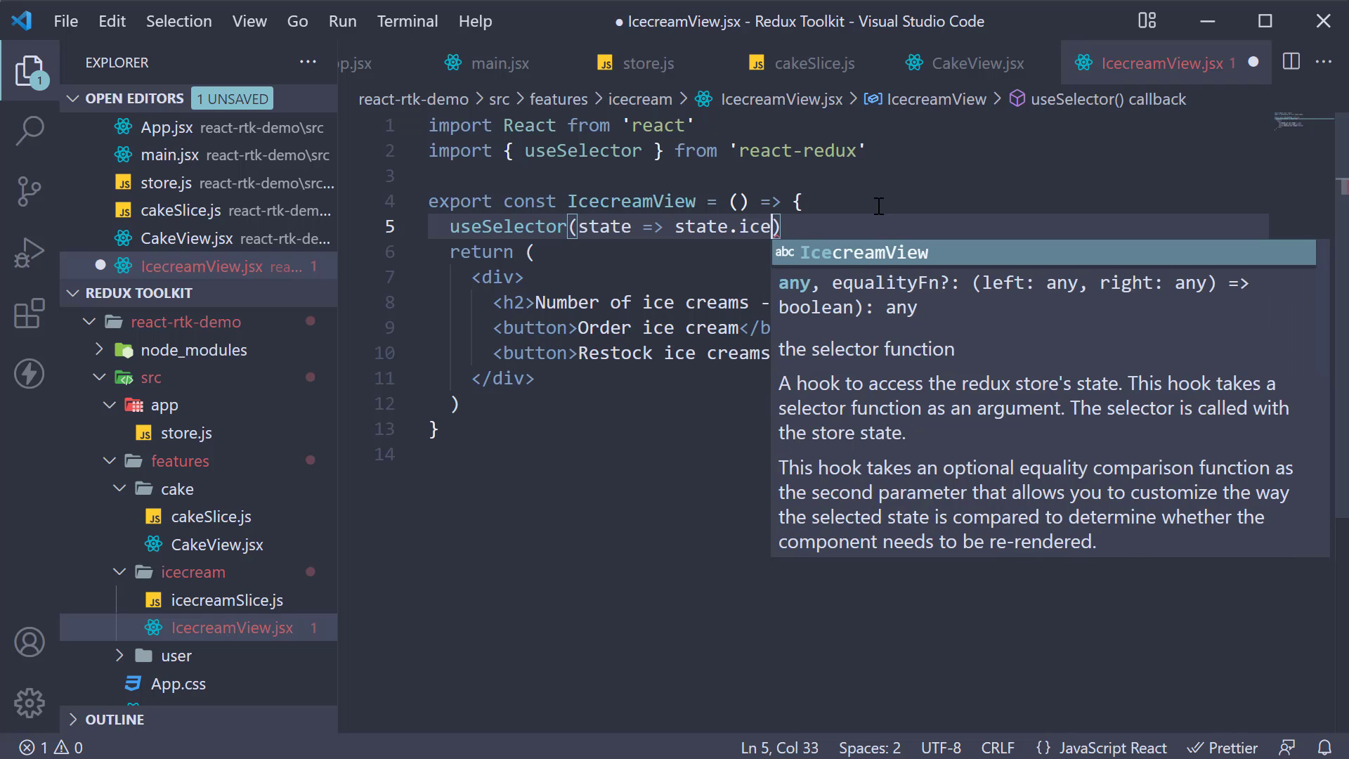
{"action": "type", "text": "ream"}
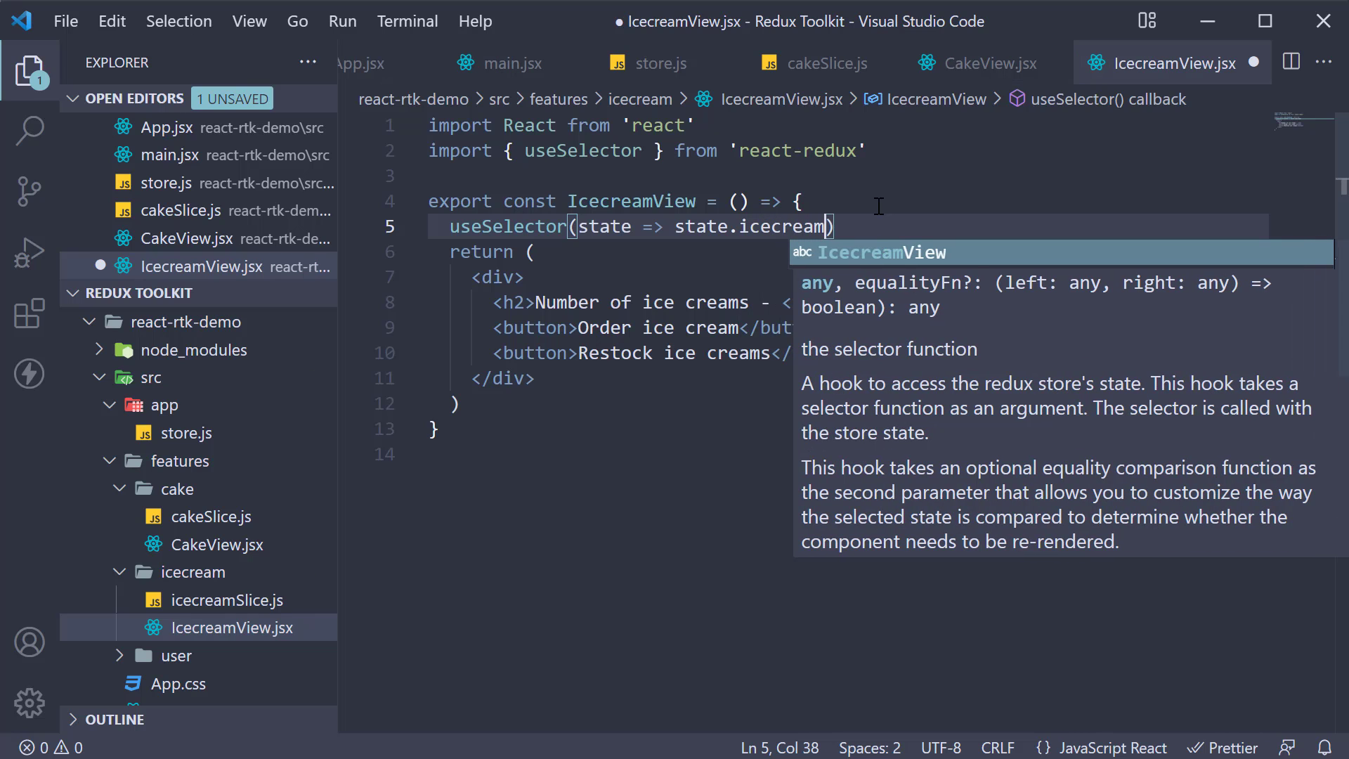
{"action": "type", "text": "."}
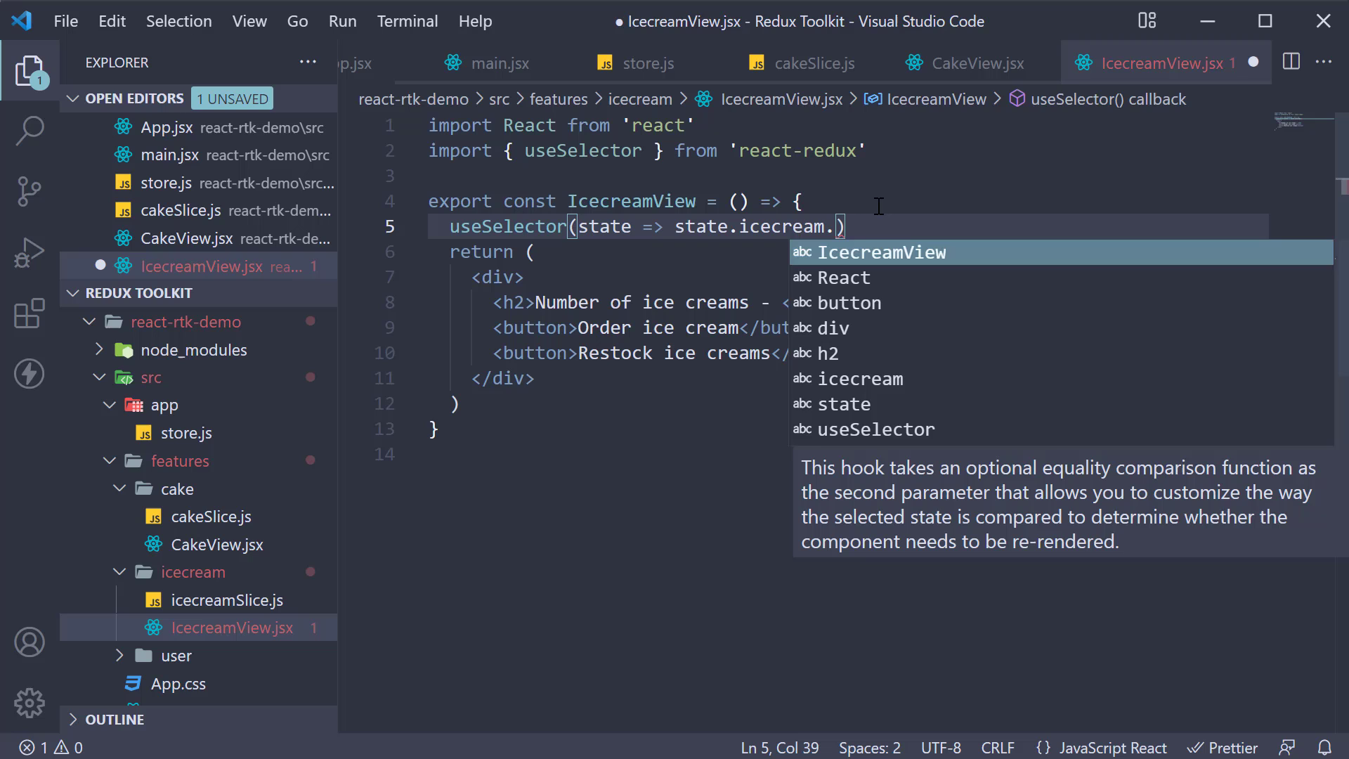
{"action": "type", "text": "numOfIcecreams ="}
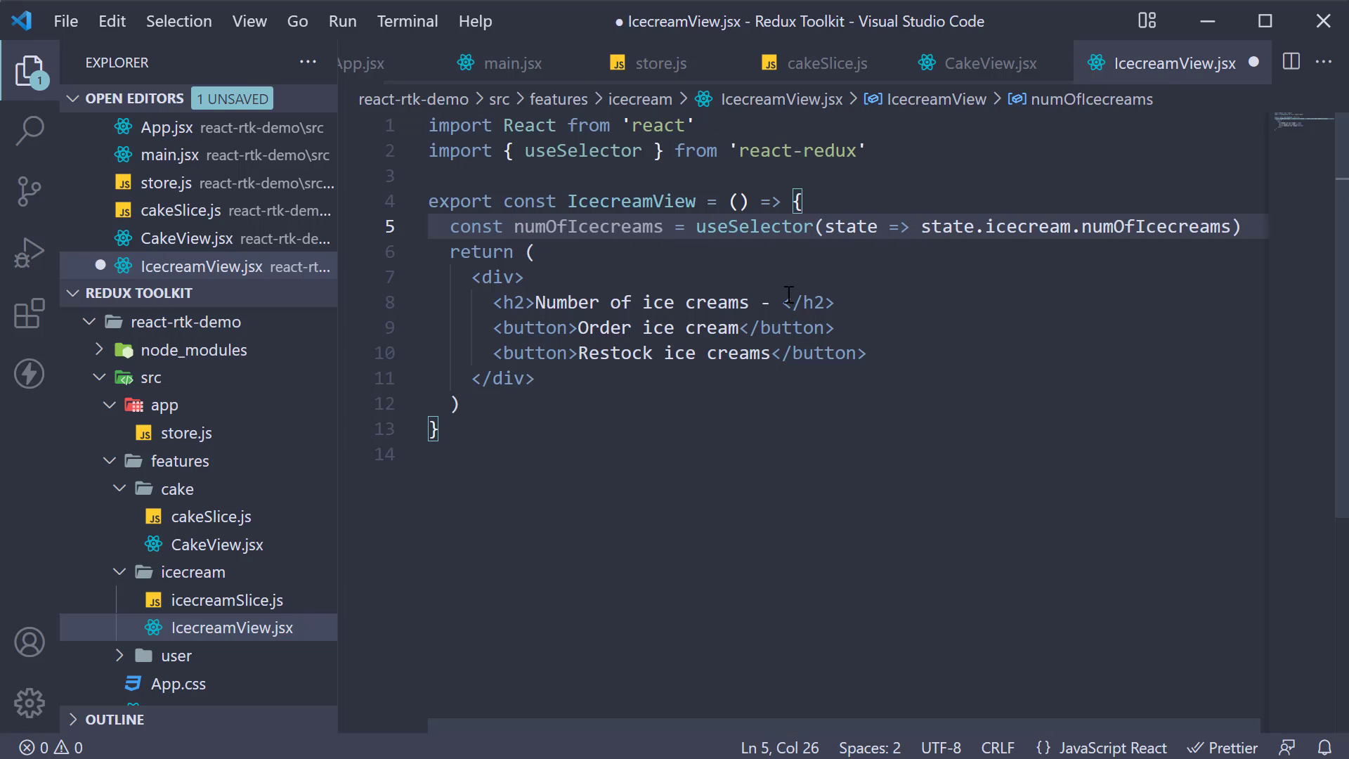
{"action": "left_click", "coordinate": [781, 302]}
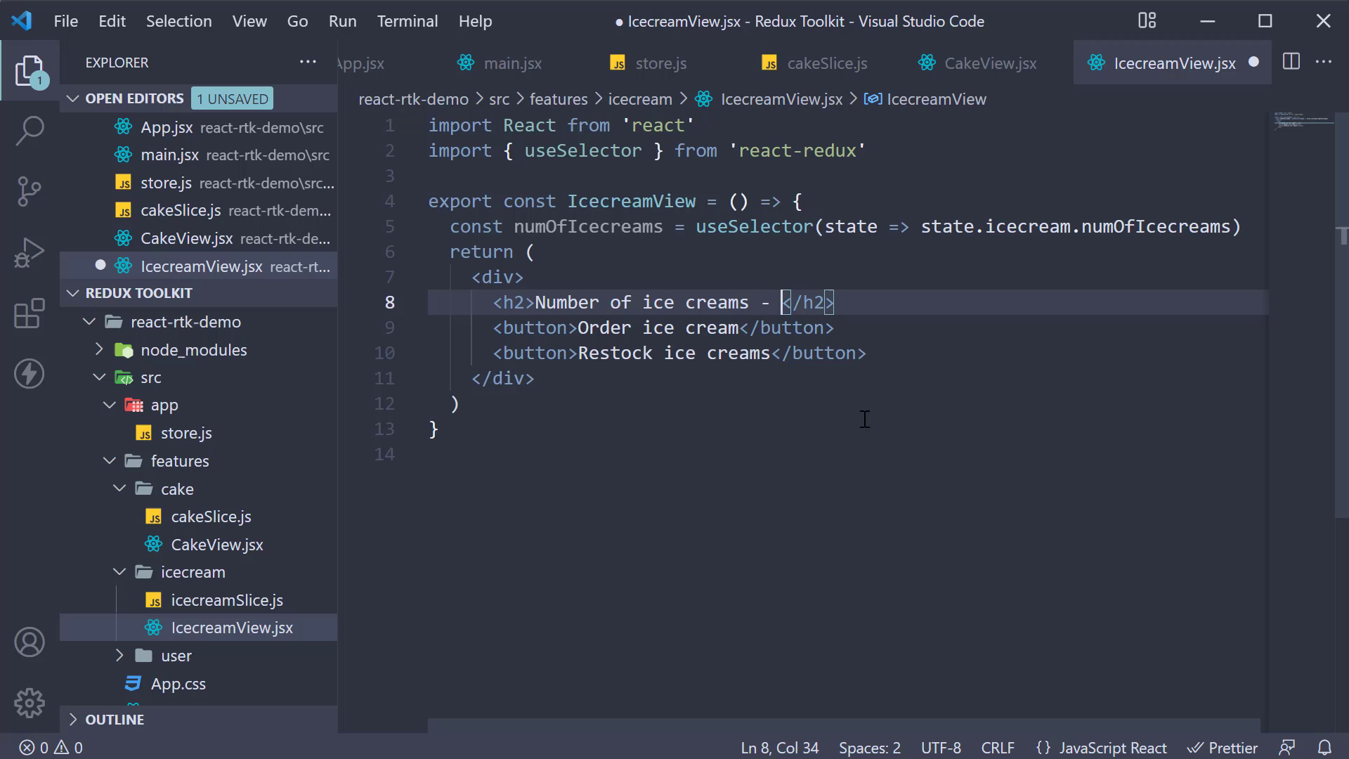
{"action": "type", "text": "num"}
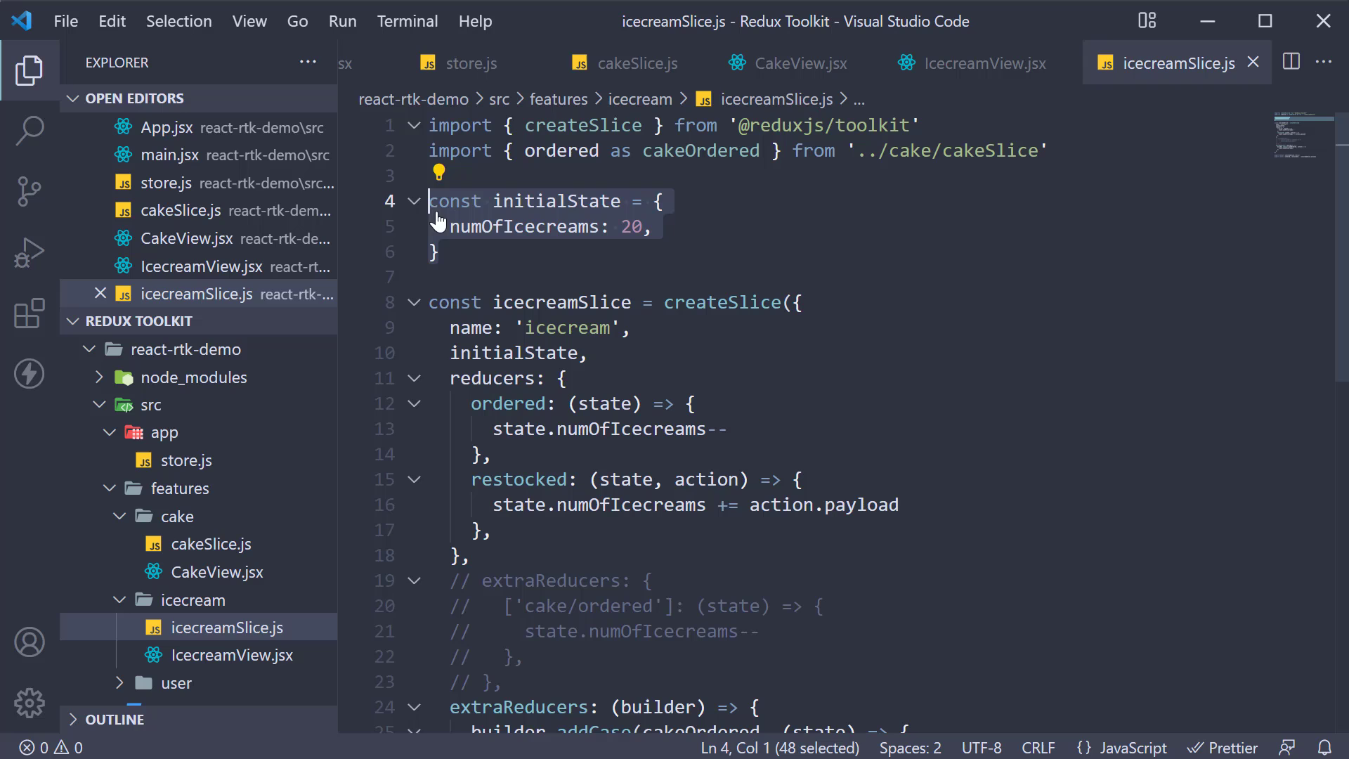
Check the numOfIcecreams field name in icecreamSlice.js.
{"action": "left_click", "coordinate": [564, 252]}
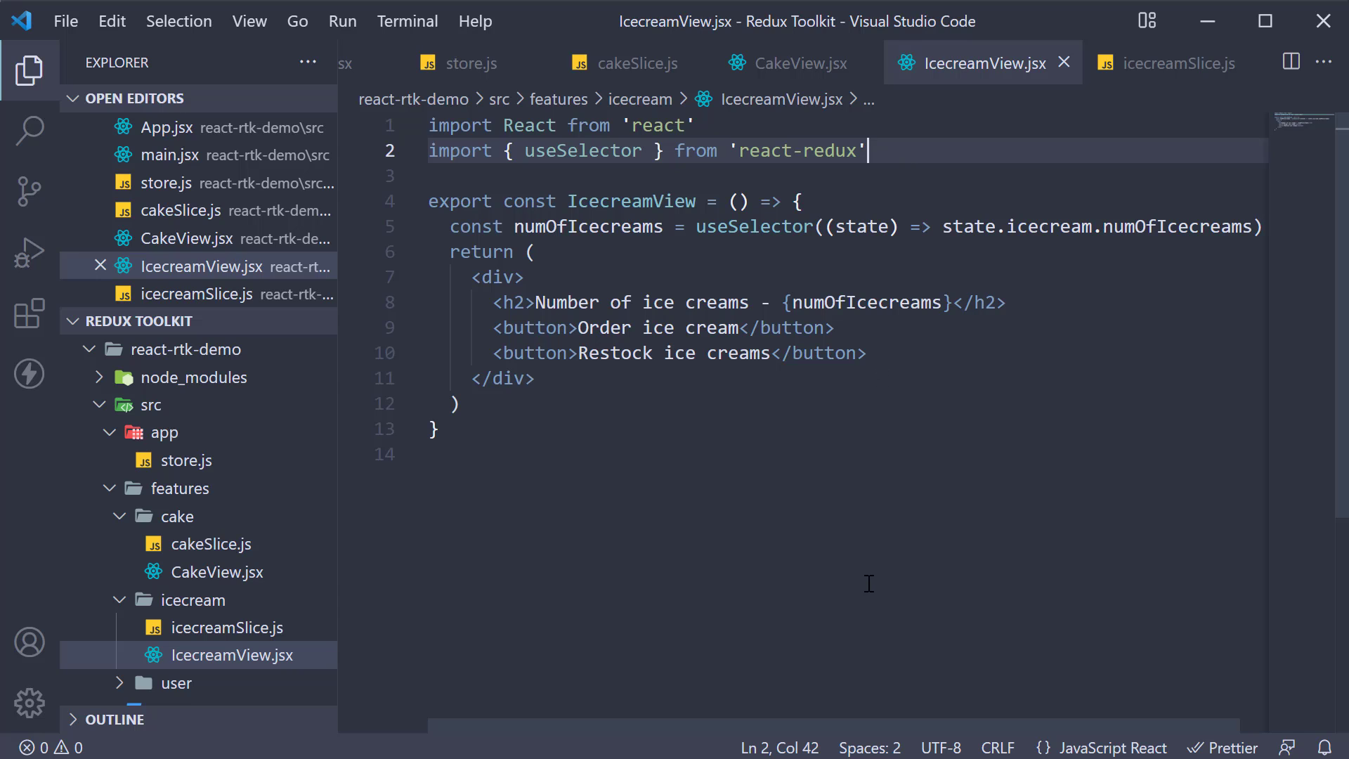
{"action": "mouse_move", "coordinate": [870, 476]}
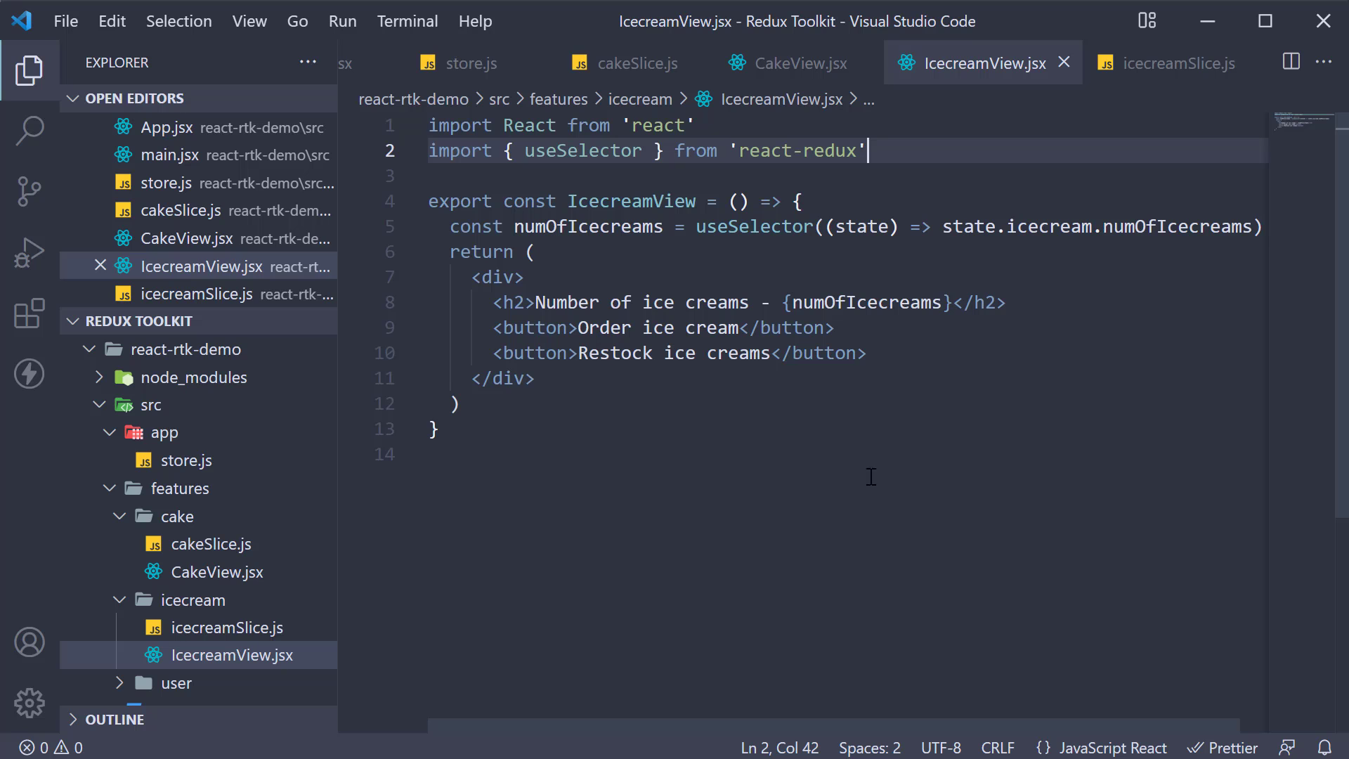